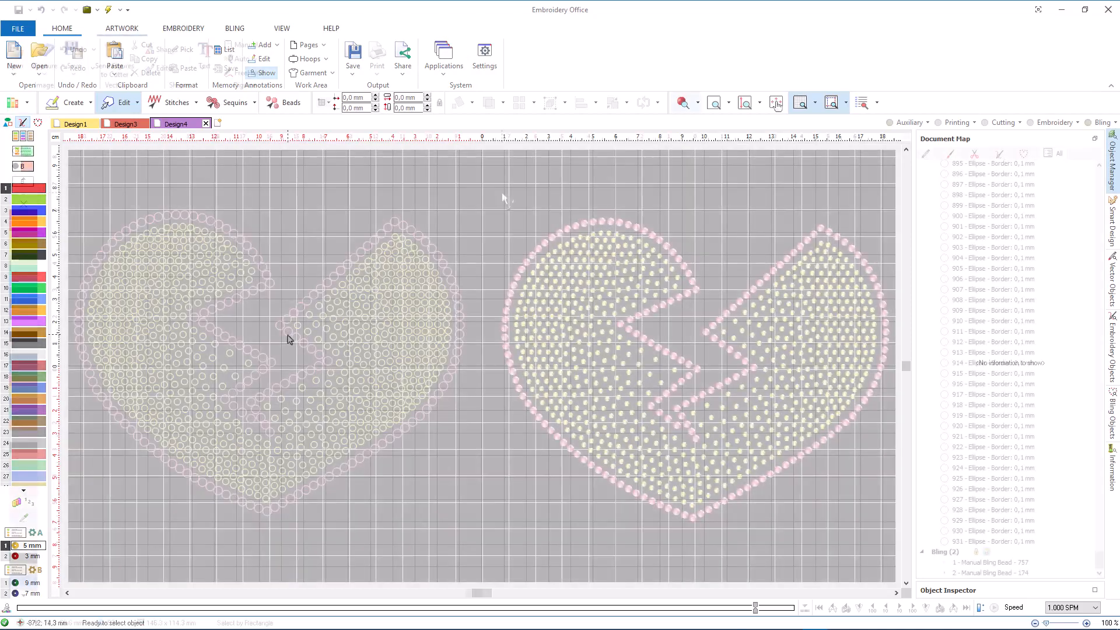
# Step: Start a new empty design, discarding the earlier broken-heart objects
pyautogui.click(121, 28)
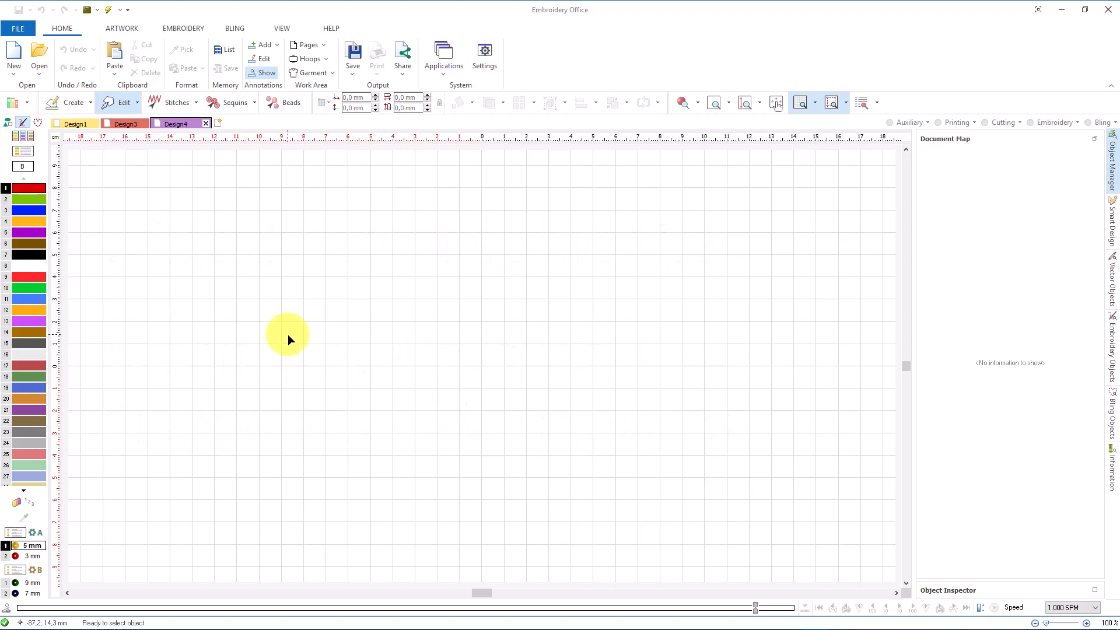
pyautogui.moveTo(289, 340)
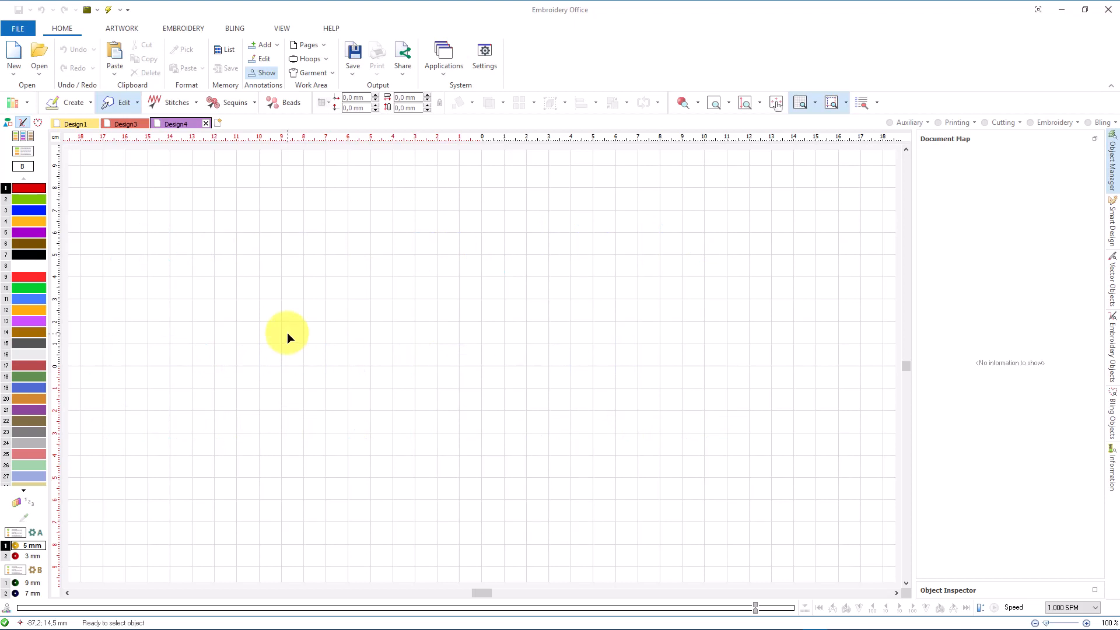
pyautogui.moveTo(141, 31)
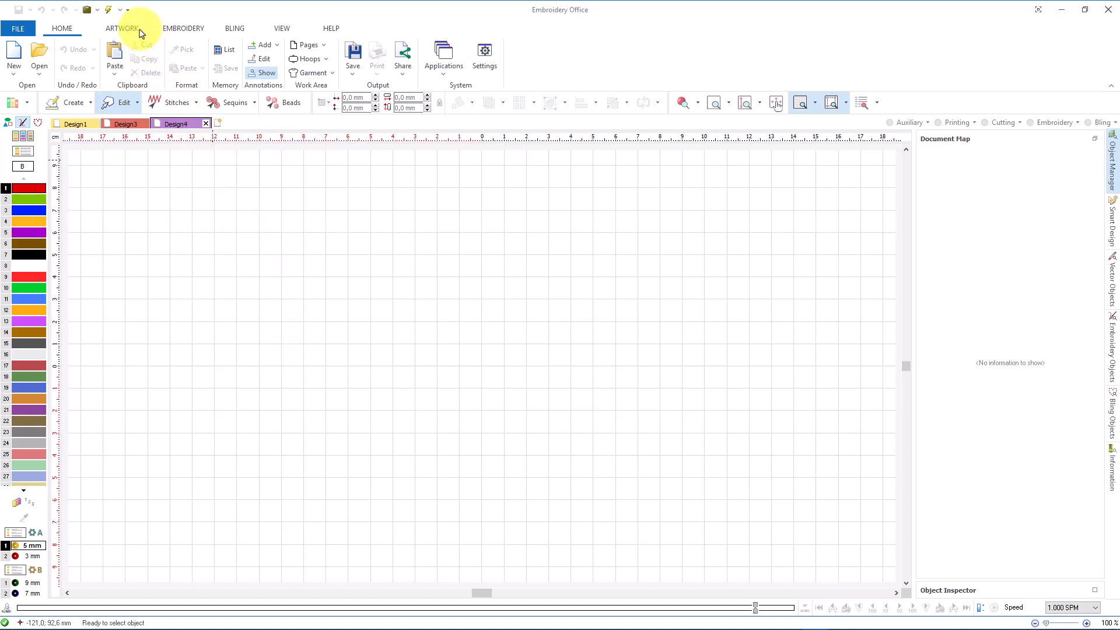
# Step: Show the ARTWORK tools and the list of image/vector import options
pyautogui.click(121, 28)
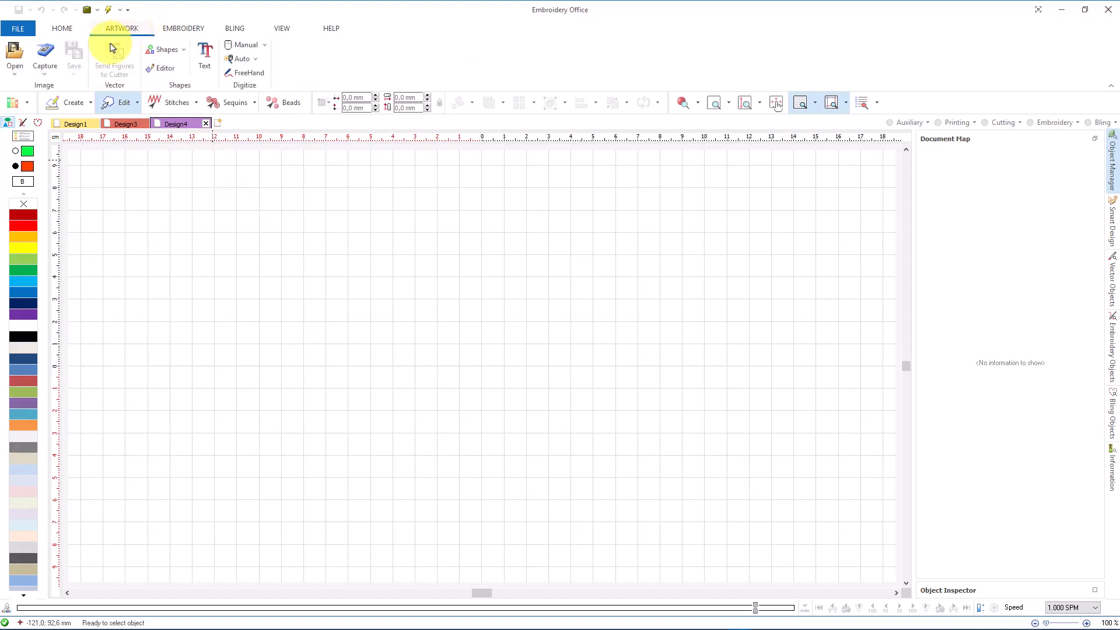
pyautogui.moveTo(14, 57)
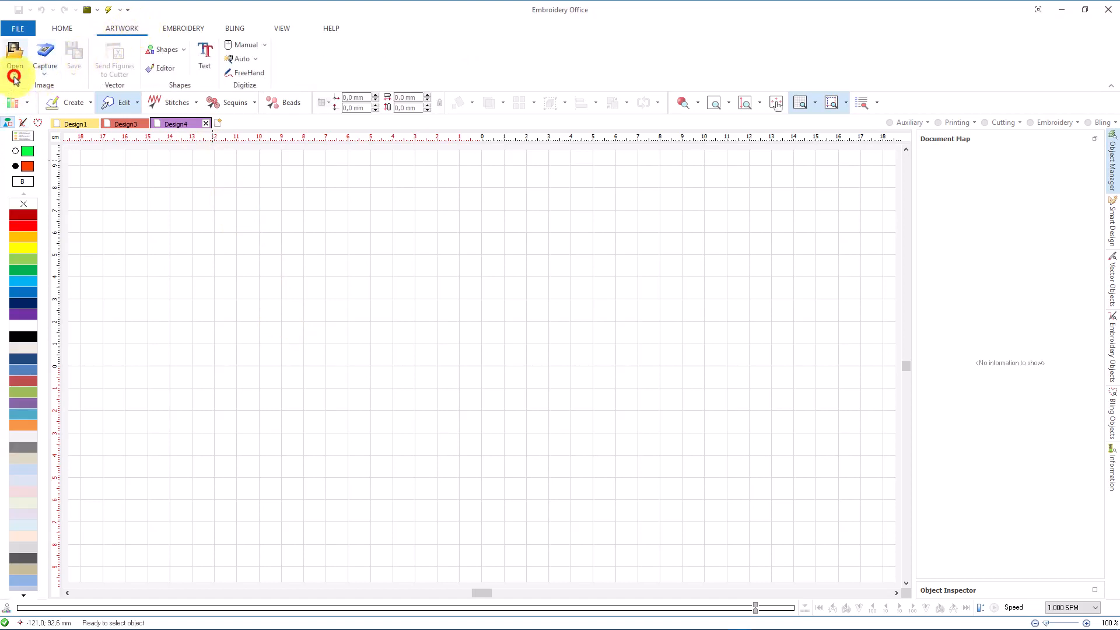
pyautogui.click(14, 58)
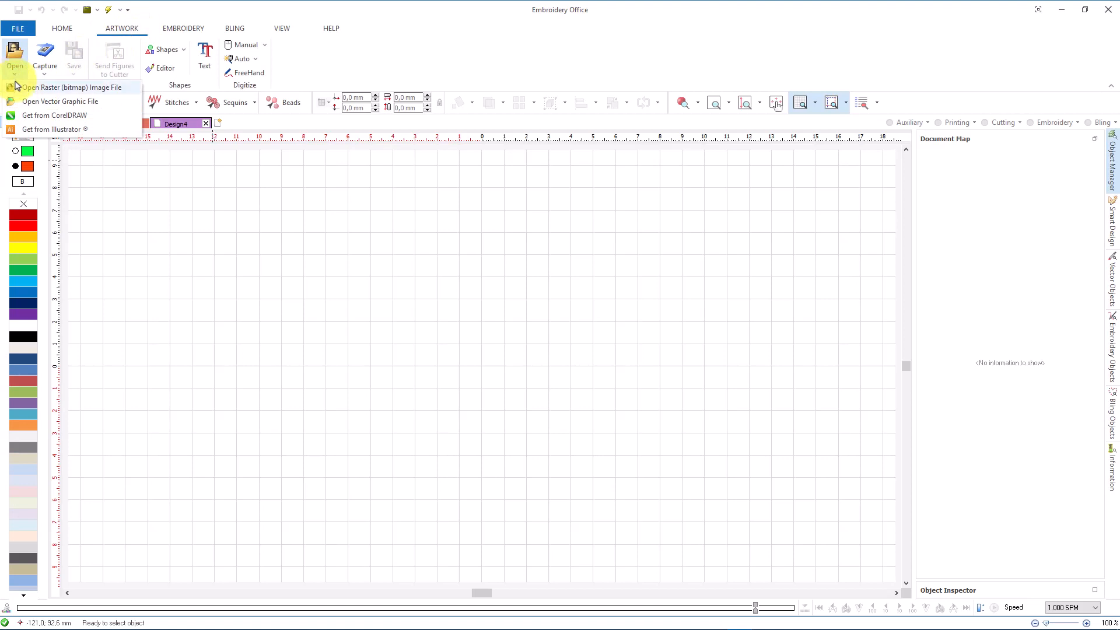
pyautogui.moveTo(28, 101)
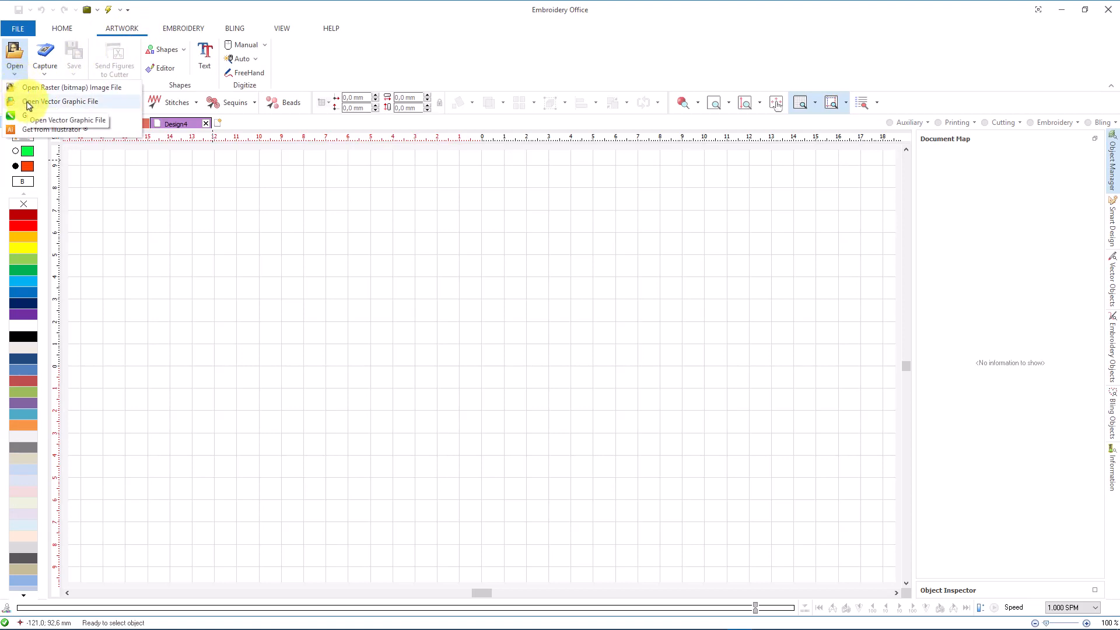
pyautogui.moveTo(28, 115)
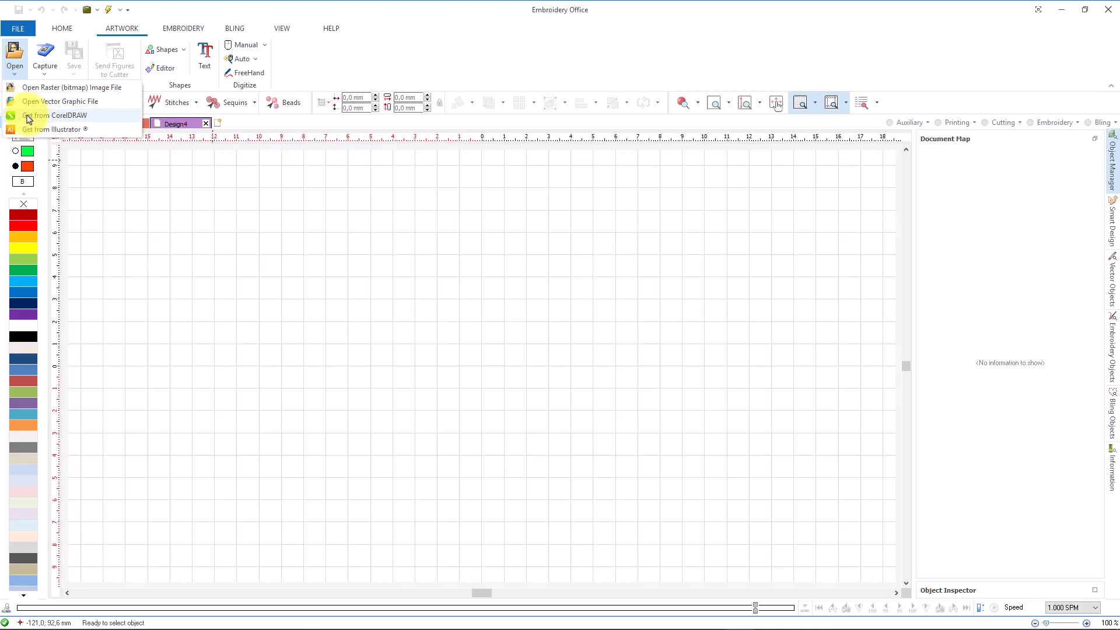
pyautogui.moveTo(54, 130)
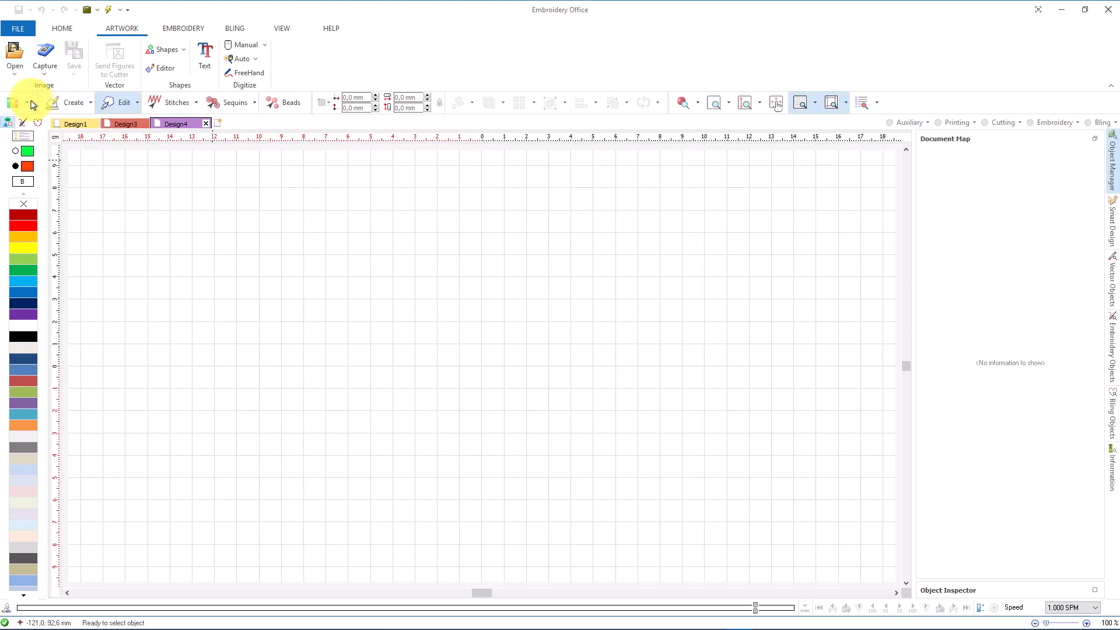
# Step: Import Broken Heart 1-1-2.svg from Downloads as a 931-object vector pack
pyautogui.click(14, 57)
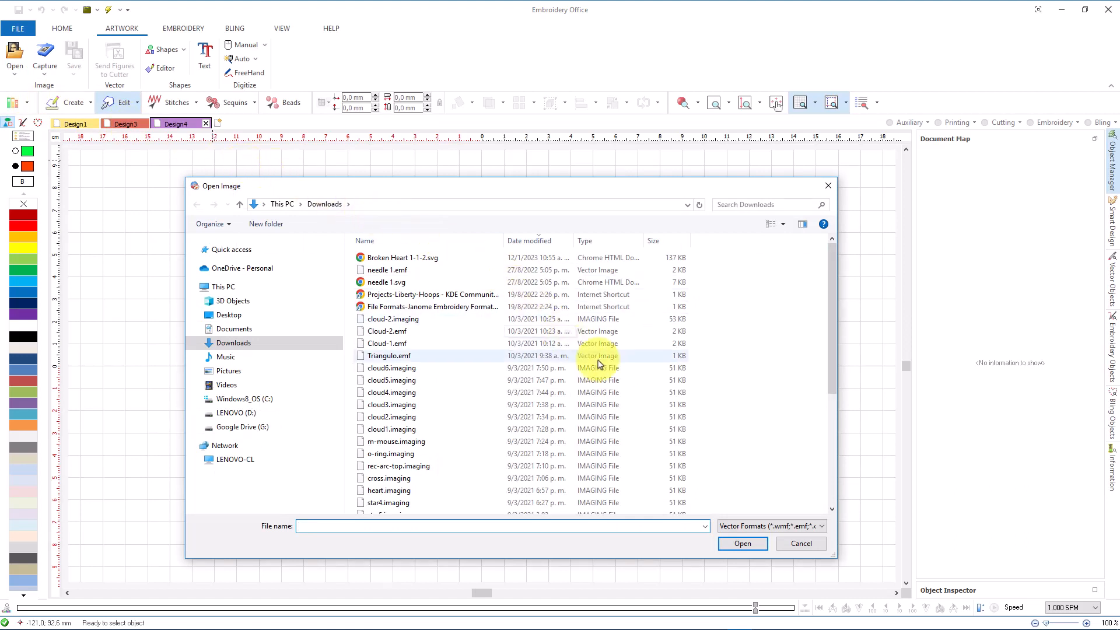
pyautogui.click(821, 526)
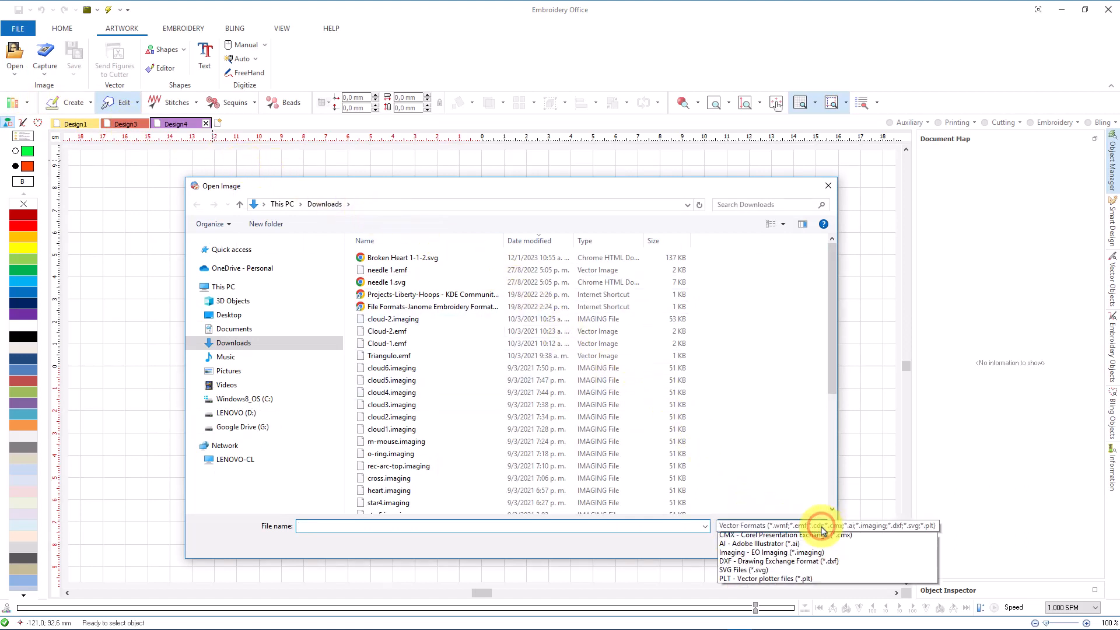
pyautogui.click(821, 525)
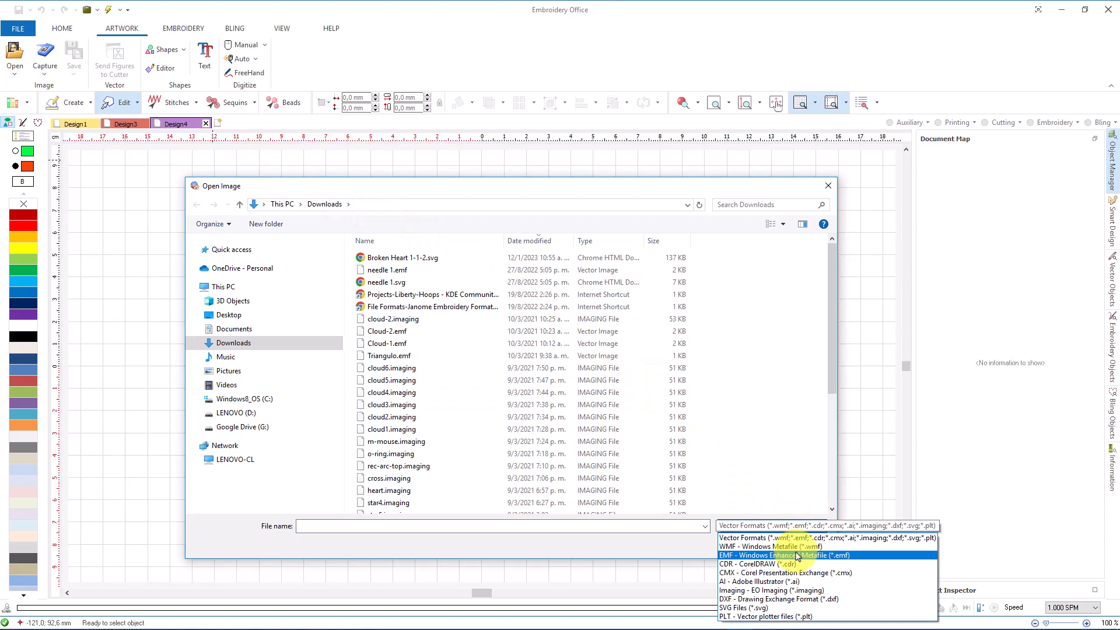
pyautogui.moveTo(785, 571)
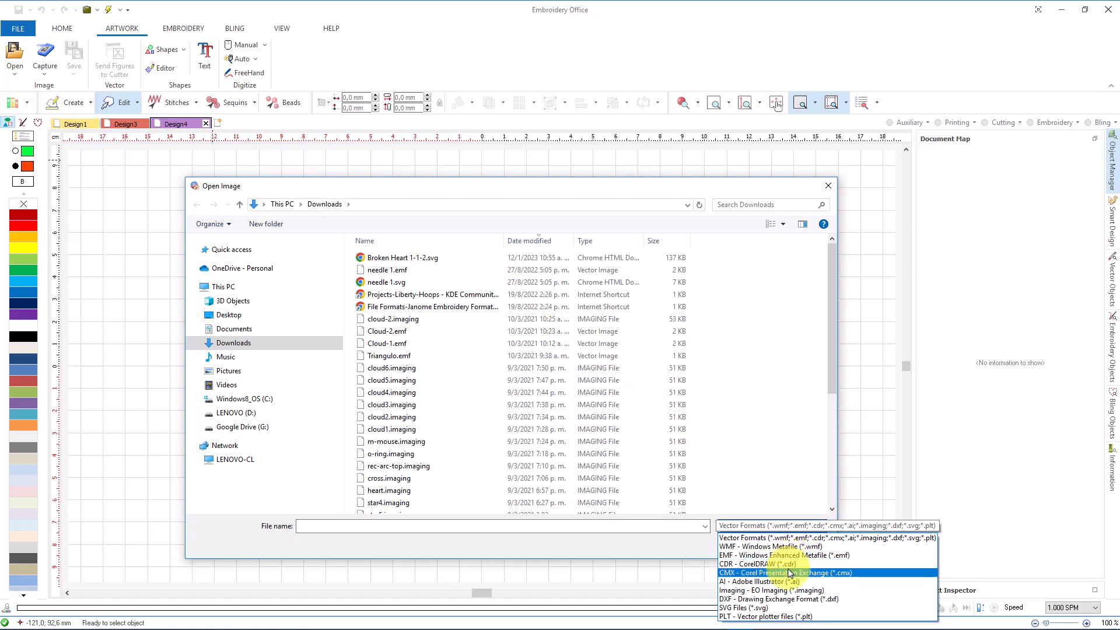
pyautogui.moveTo(778, 599)
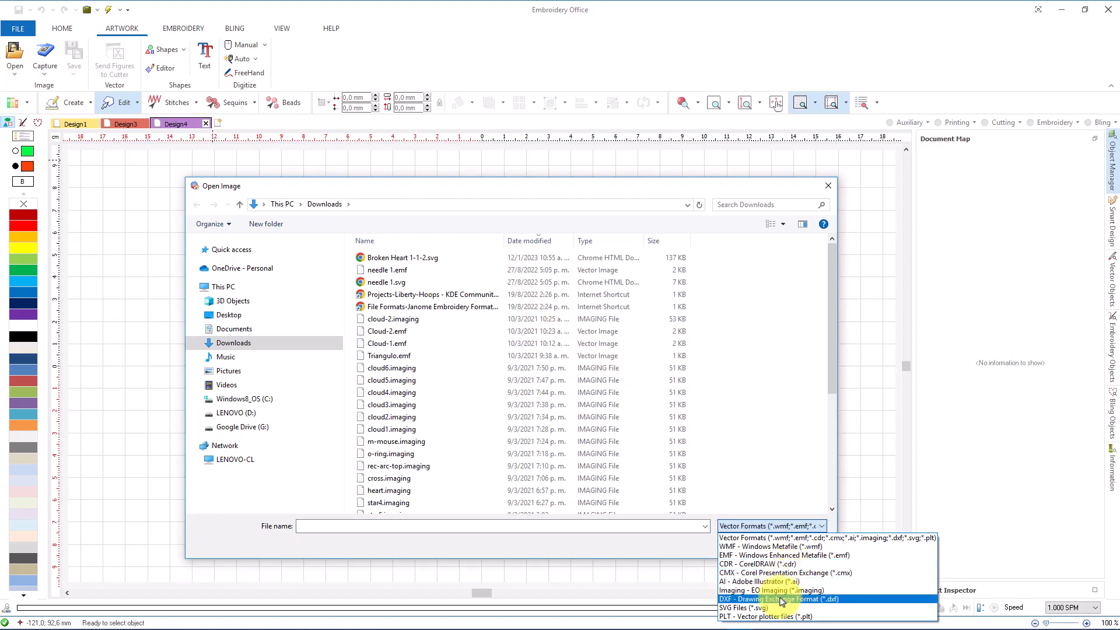
pyautogui.moveTo(756, 606)
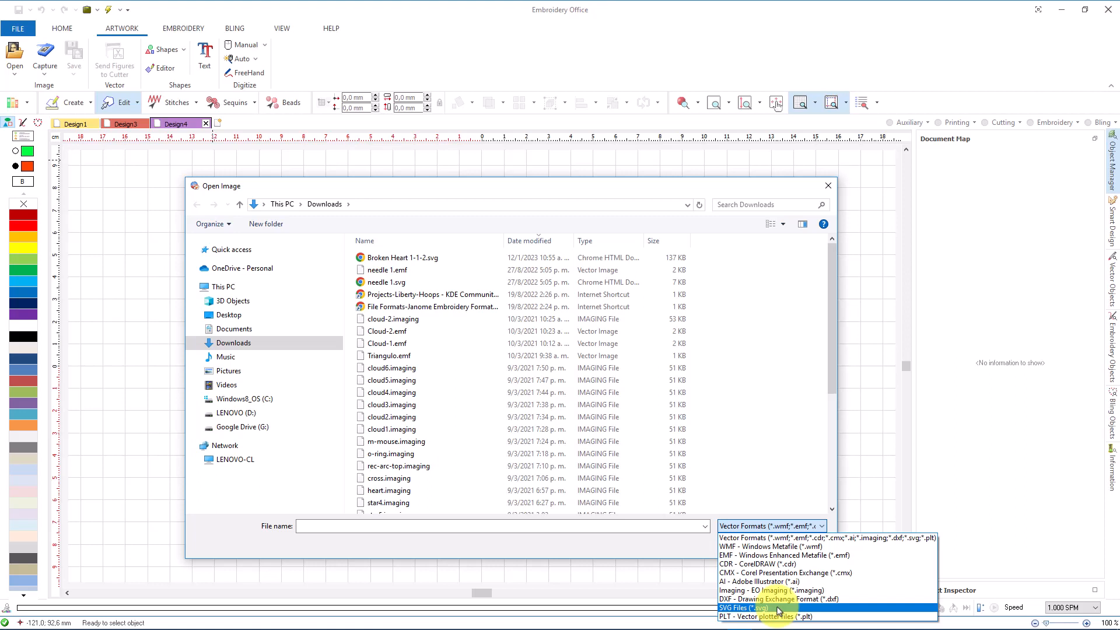
pyautogui.moveTo(761, 617)
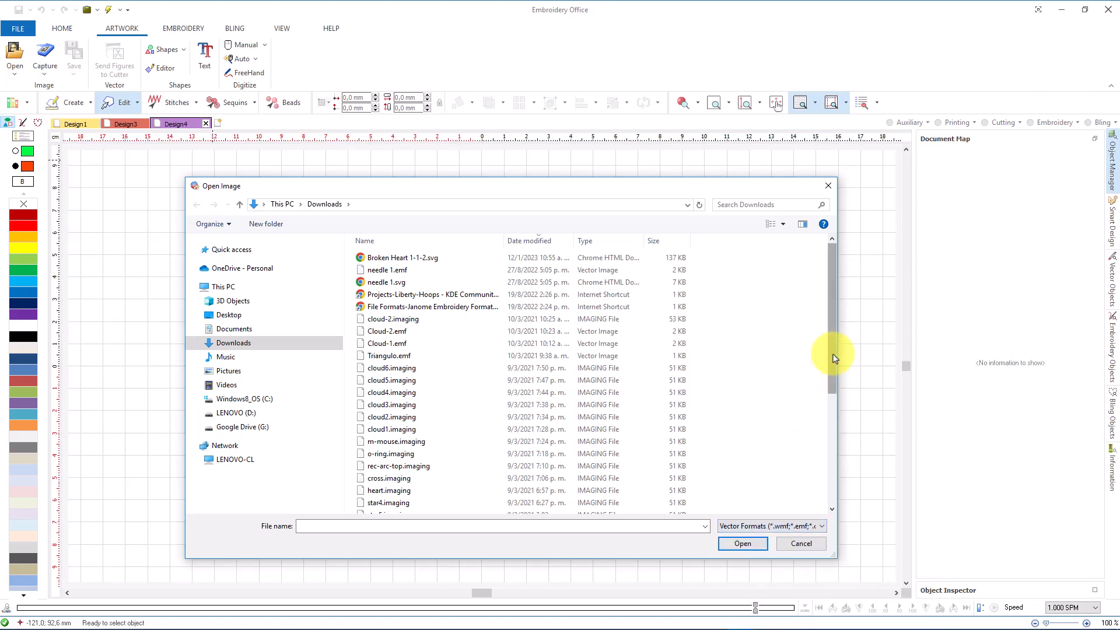
pyautogui.click(403, 258)
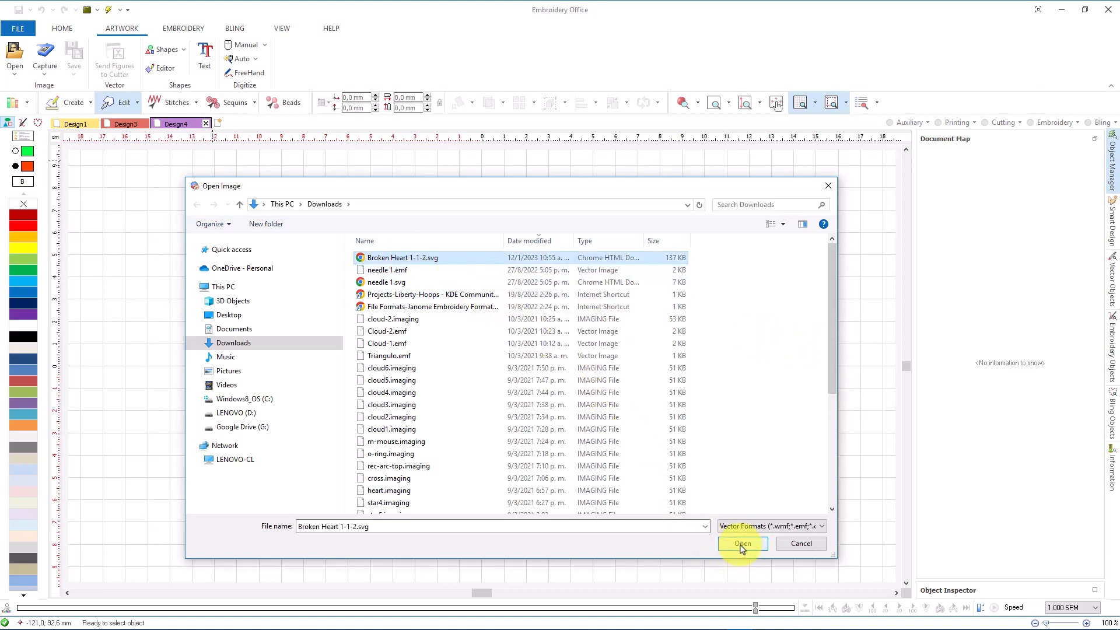
pyautogui.click(743, 544)
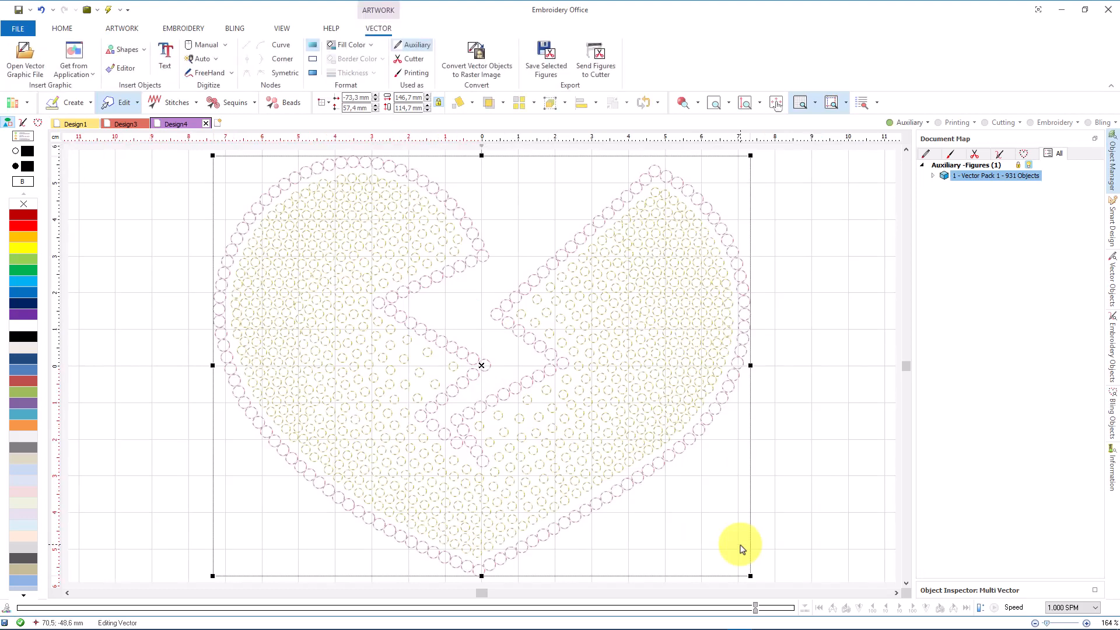
pyautogui.moveTo(795, 270)
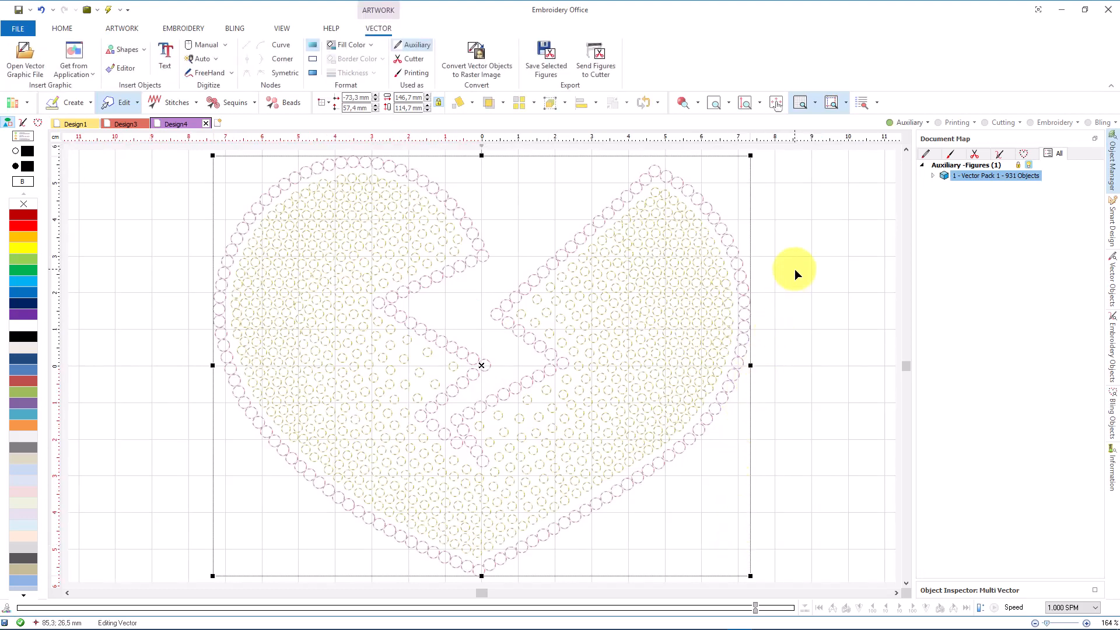
pyautogui.click(121, 28)
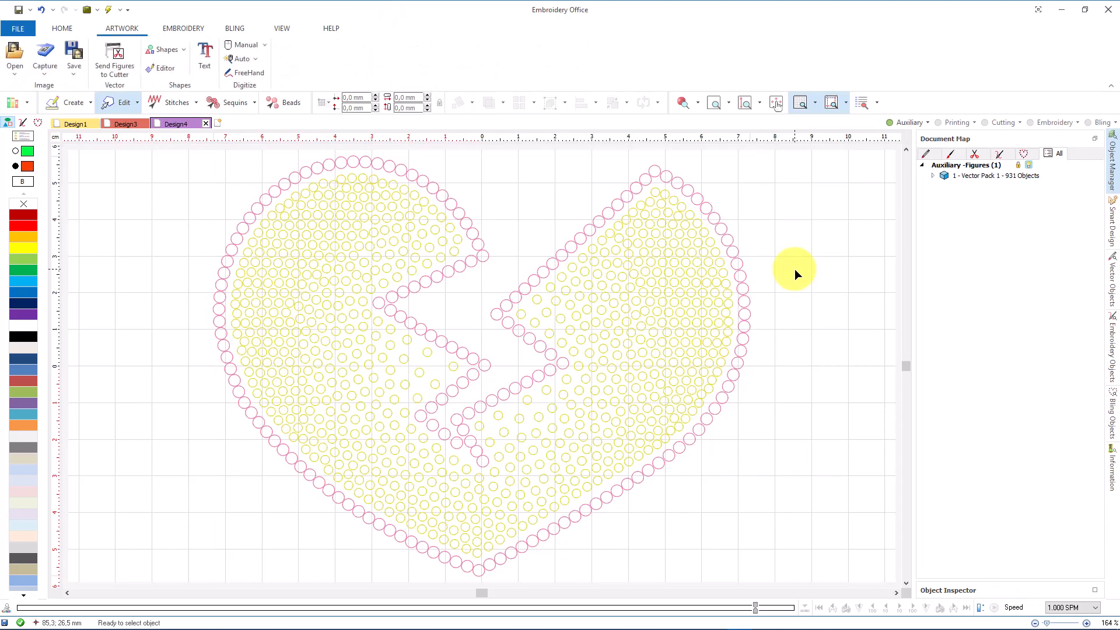
pyautogui.moveTo(927, 181)
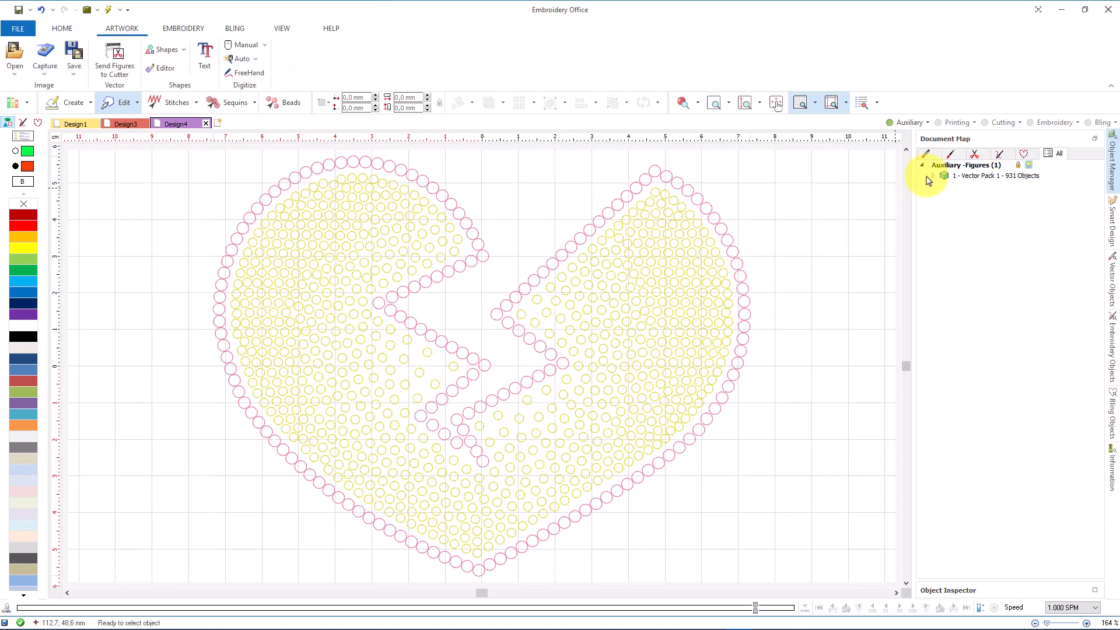
pyautogui.click(933, 164)
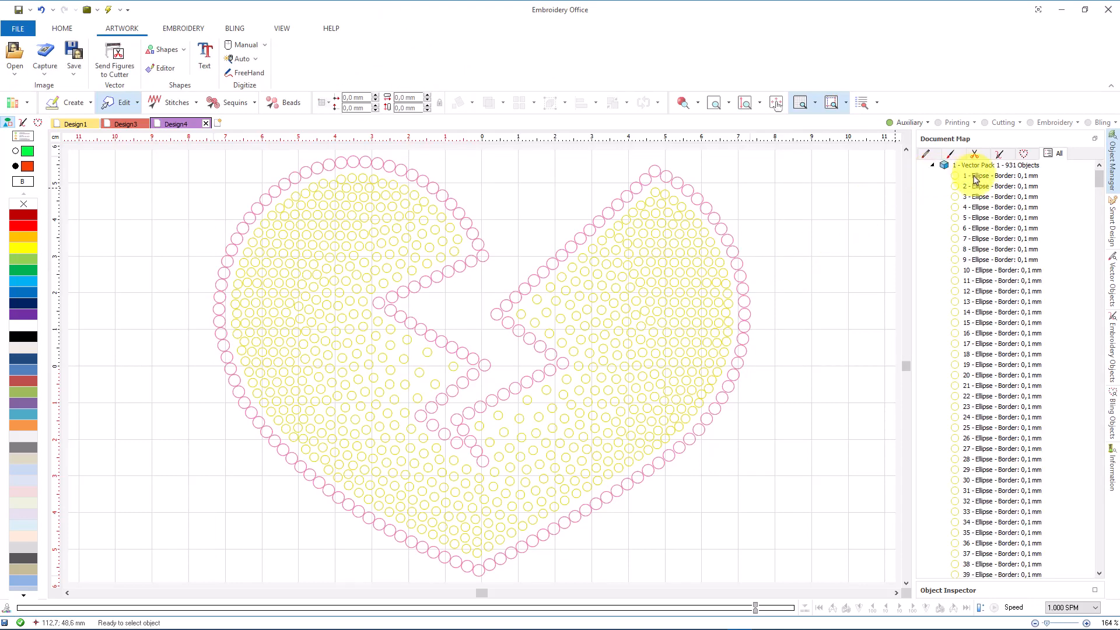
pyautogui.click(1000, 186)
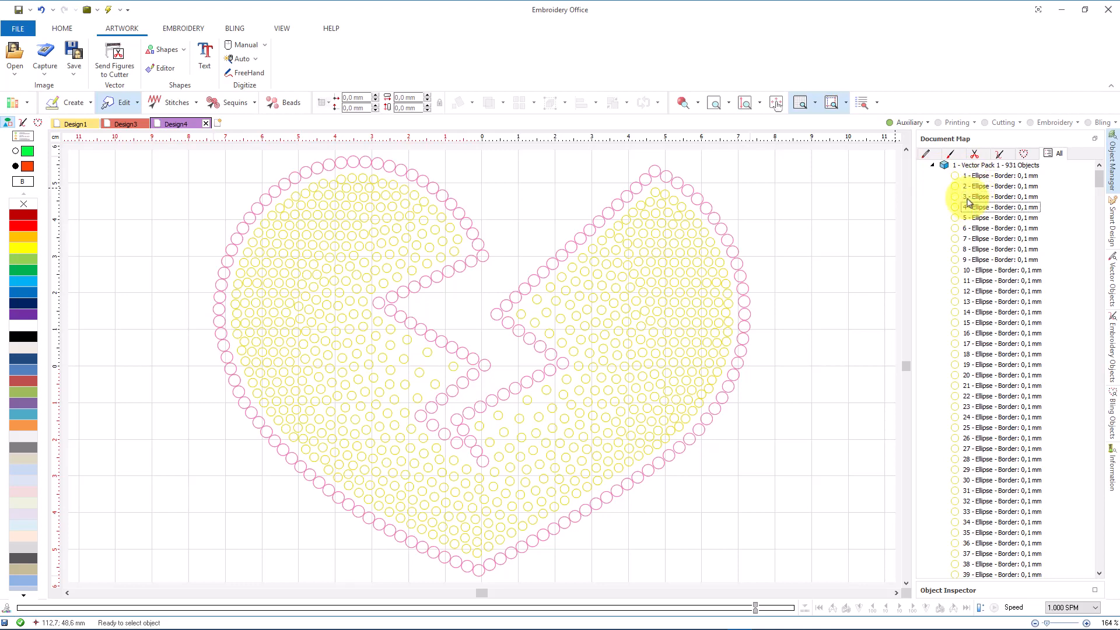
pyautogui.click(931, 164)
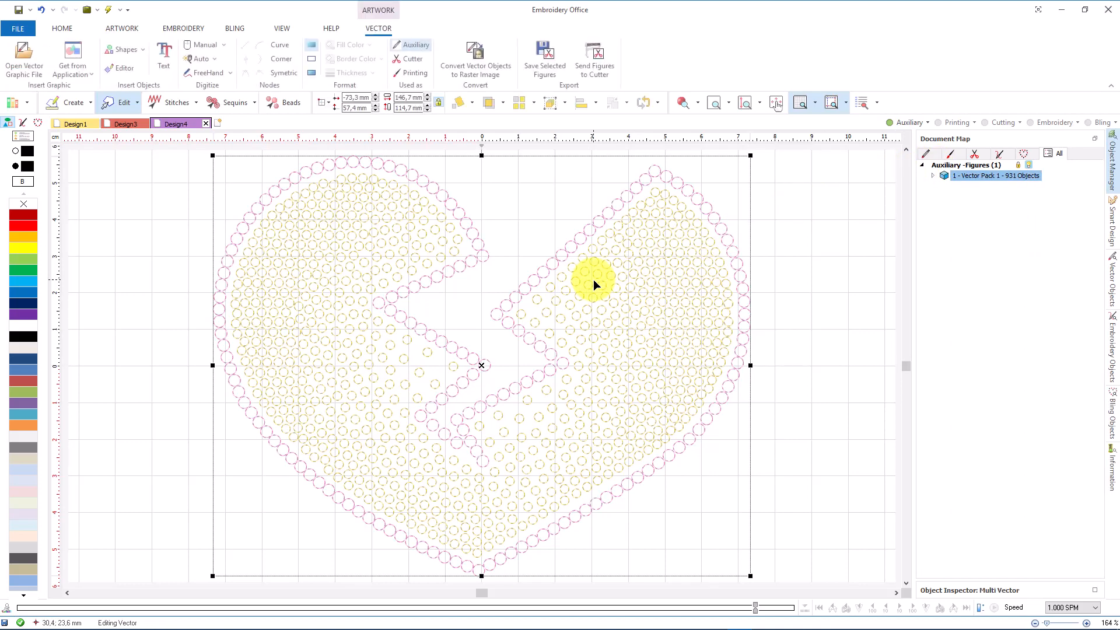
pyautogui.moveTo(595, 281)
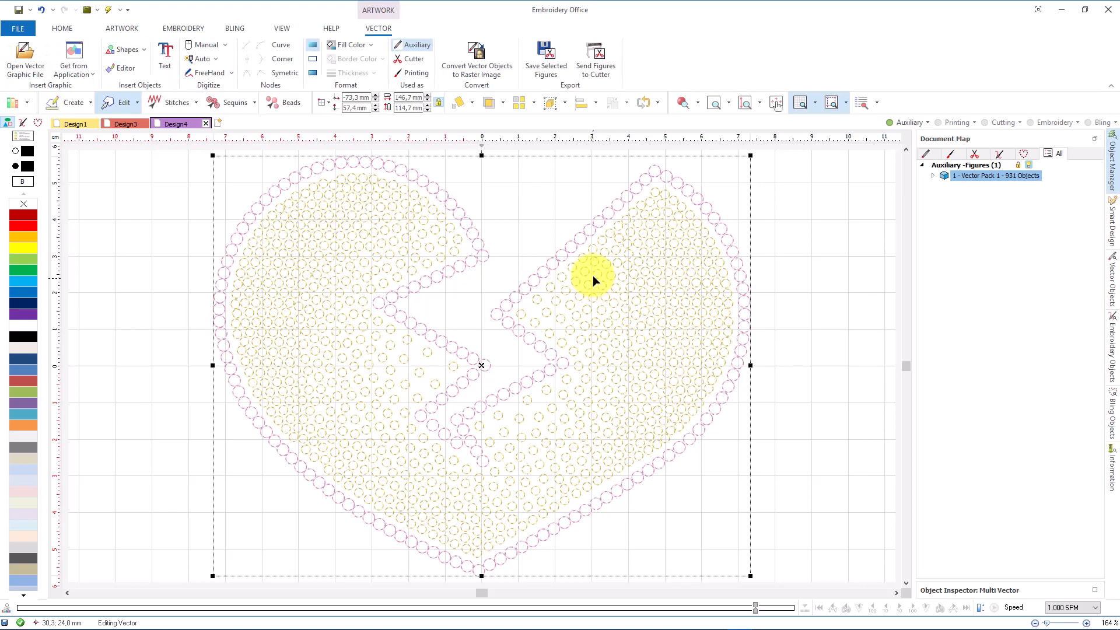
pyautogui.moveTo(567, 102)
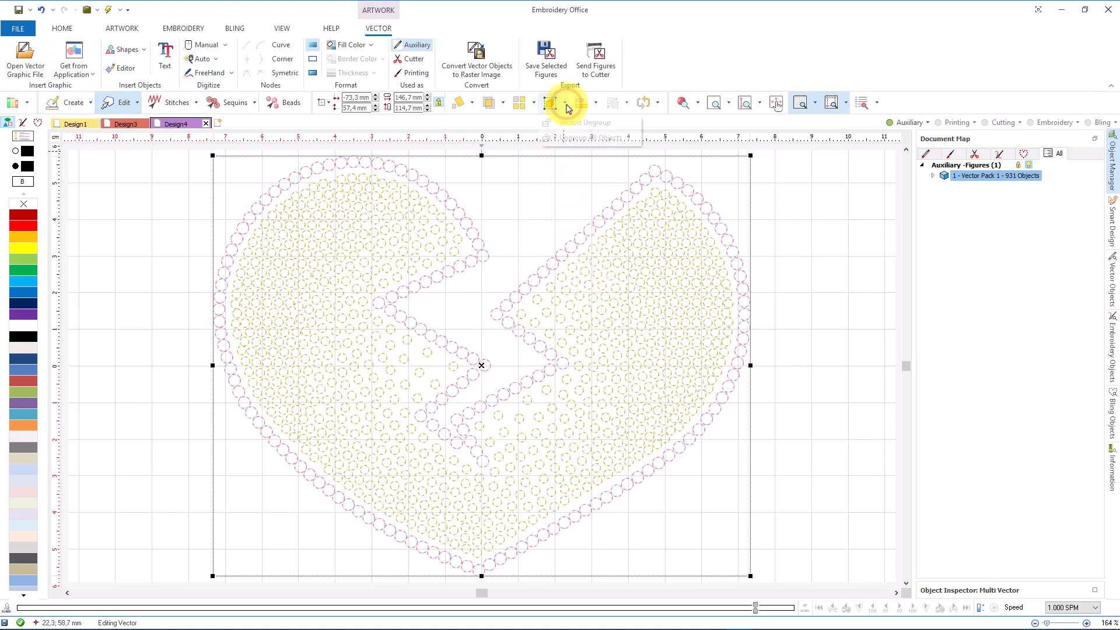
# Step: Ungroup the heart into 931 separate ellipses and inspect a few individually
pyautogui.click(555, 102)
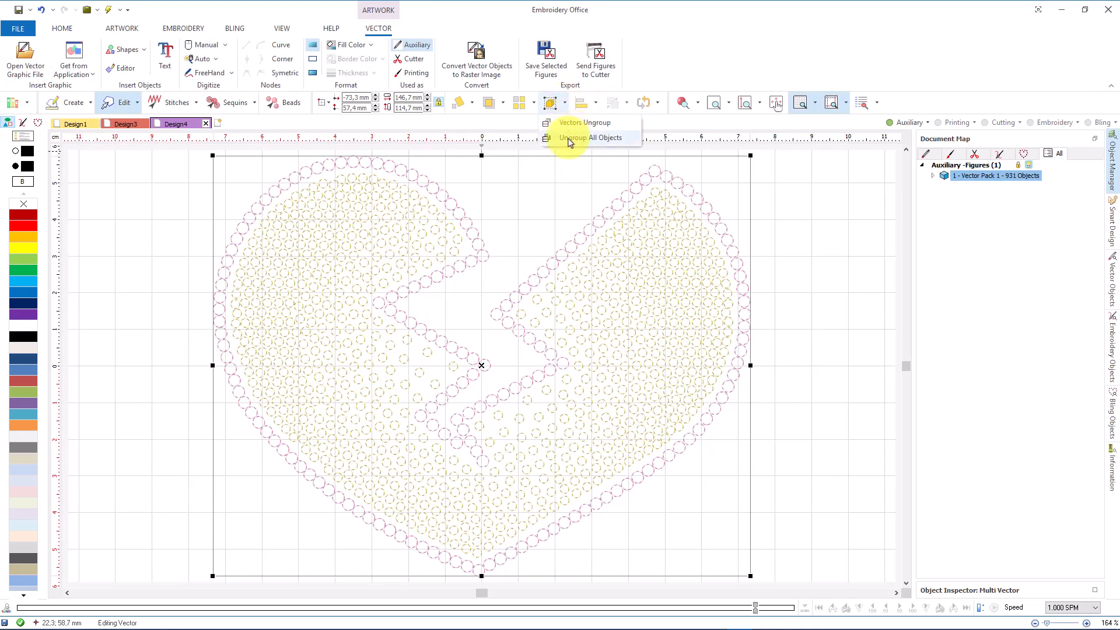
pyautogui.click(592, 138)
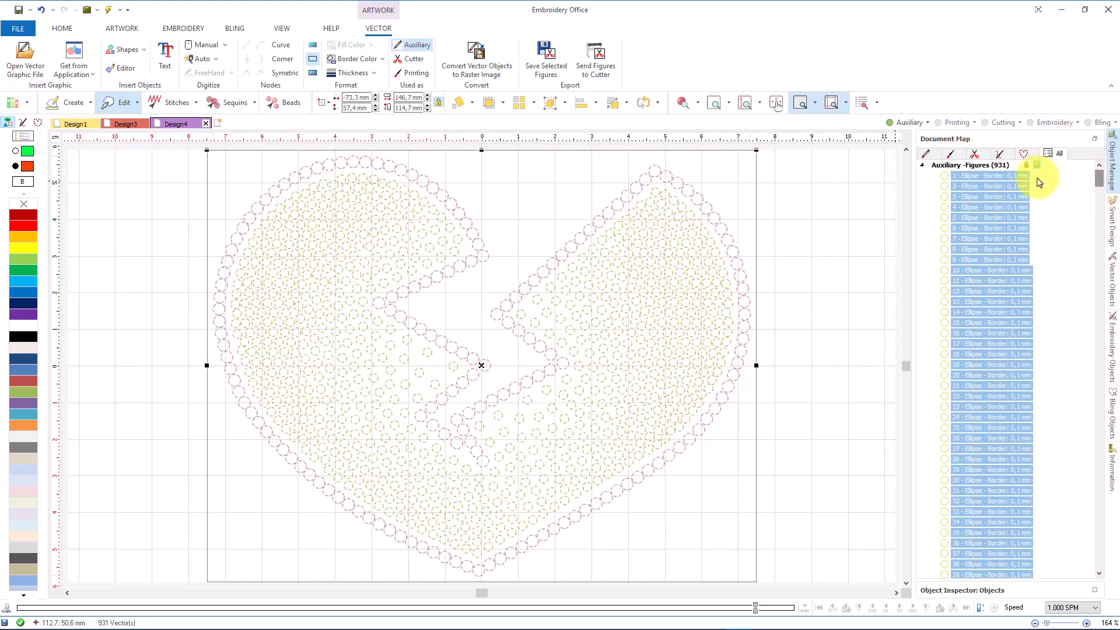
pyautogui.click(989, 186)
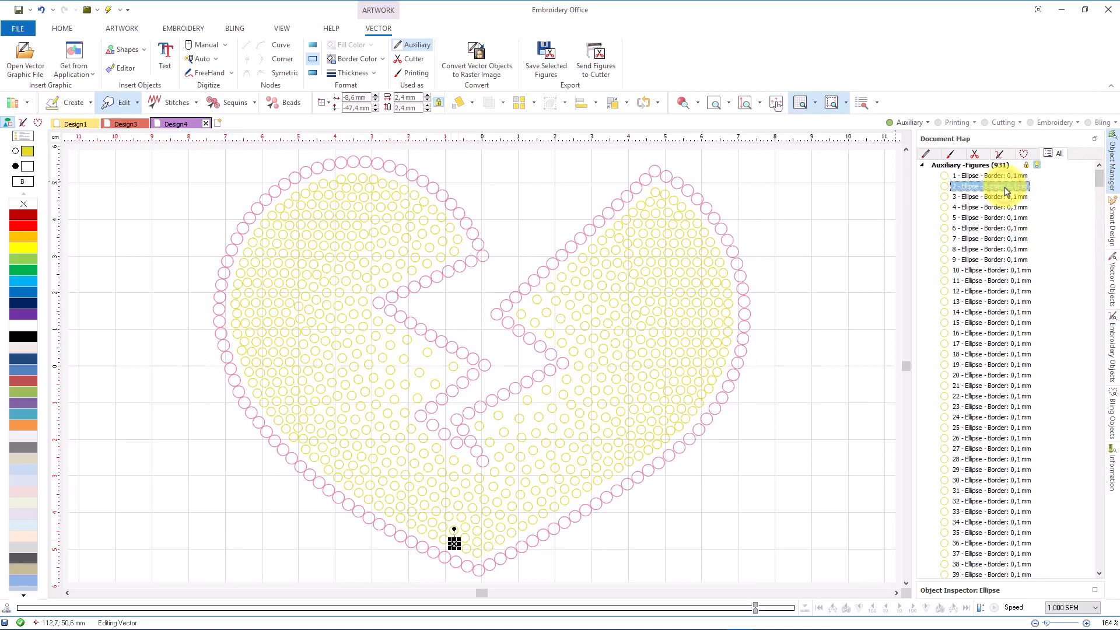
pyautogui.click(989, 196)
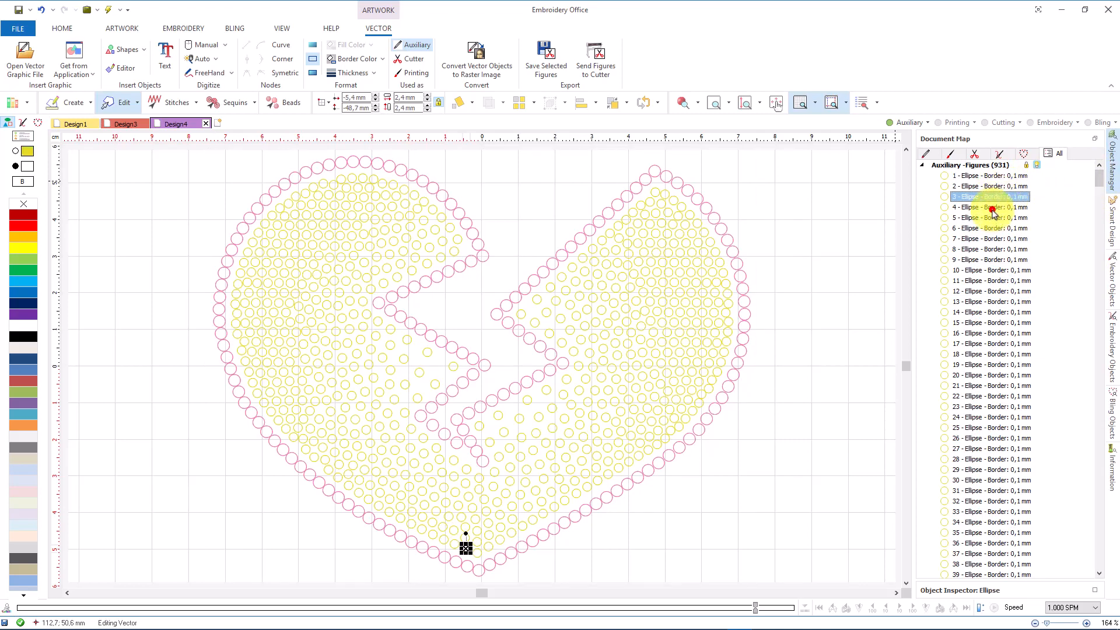
pyautogui.click(992, 217)
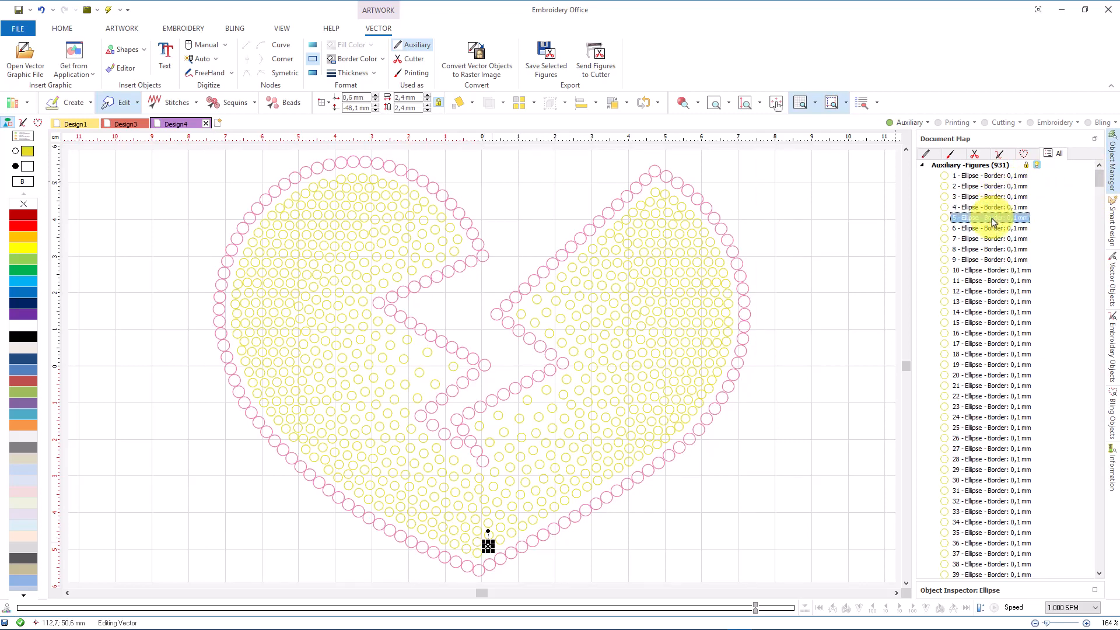
pyautogui.click(120, 28)
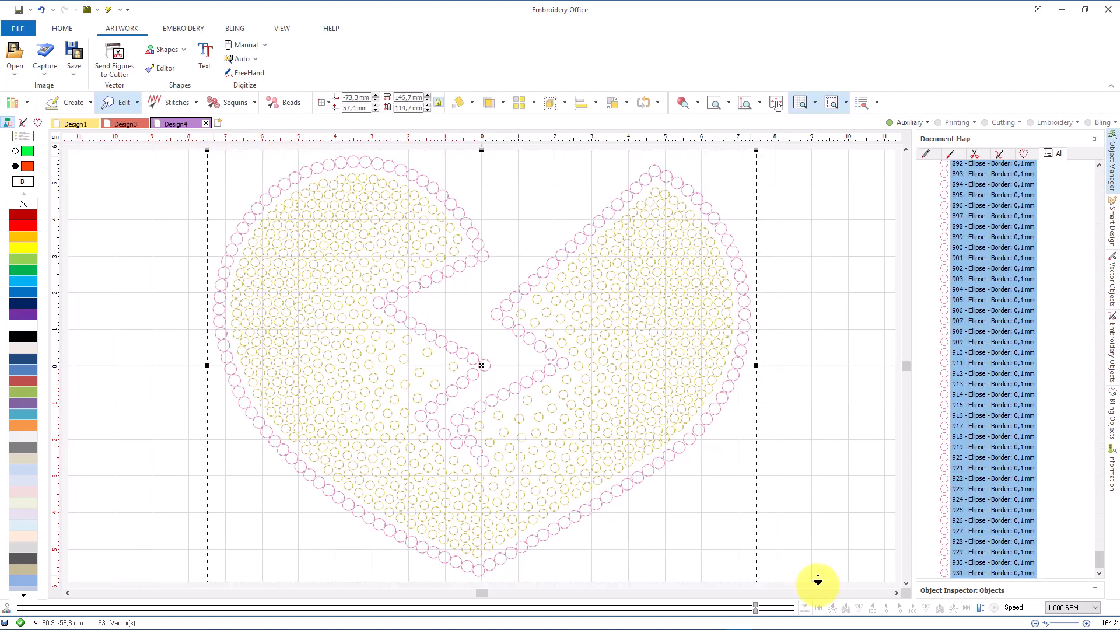
# Step: Select the whole stencil heart and switch to the BLING rhinestone tools
pyautogui.click(378, 28)
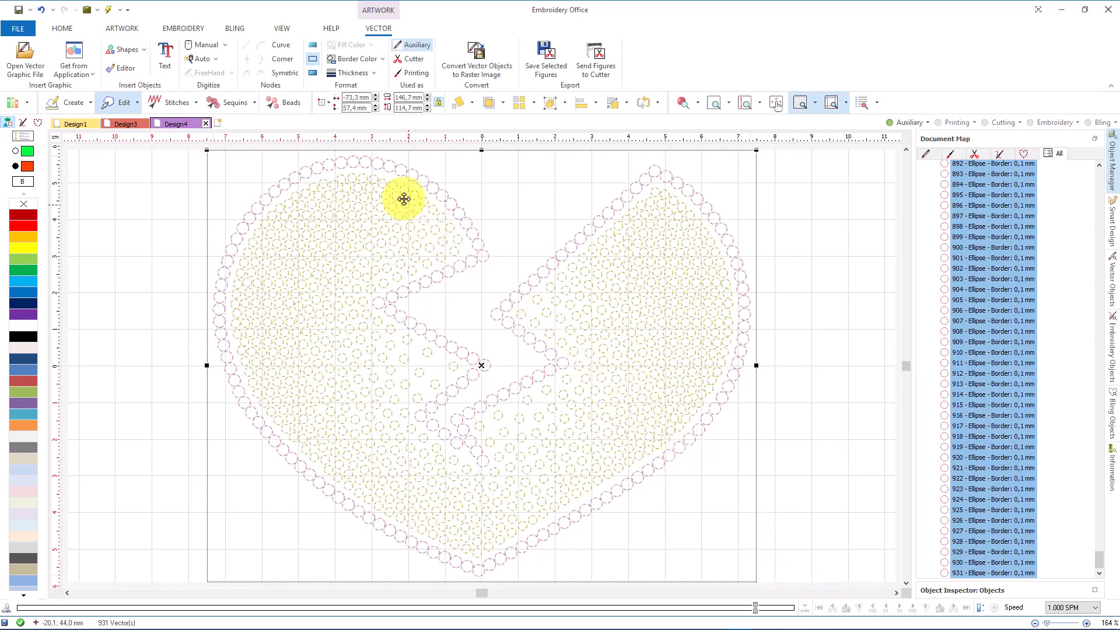
pyautogui.click(233, 28)
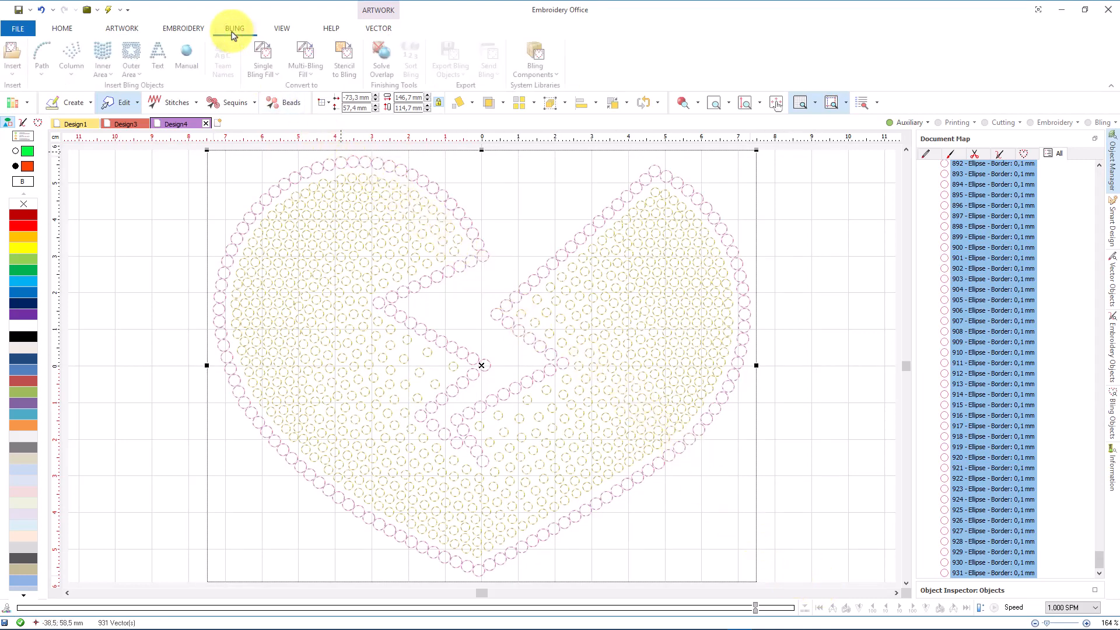
pyautogui.moveTo(282, 28)
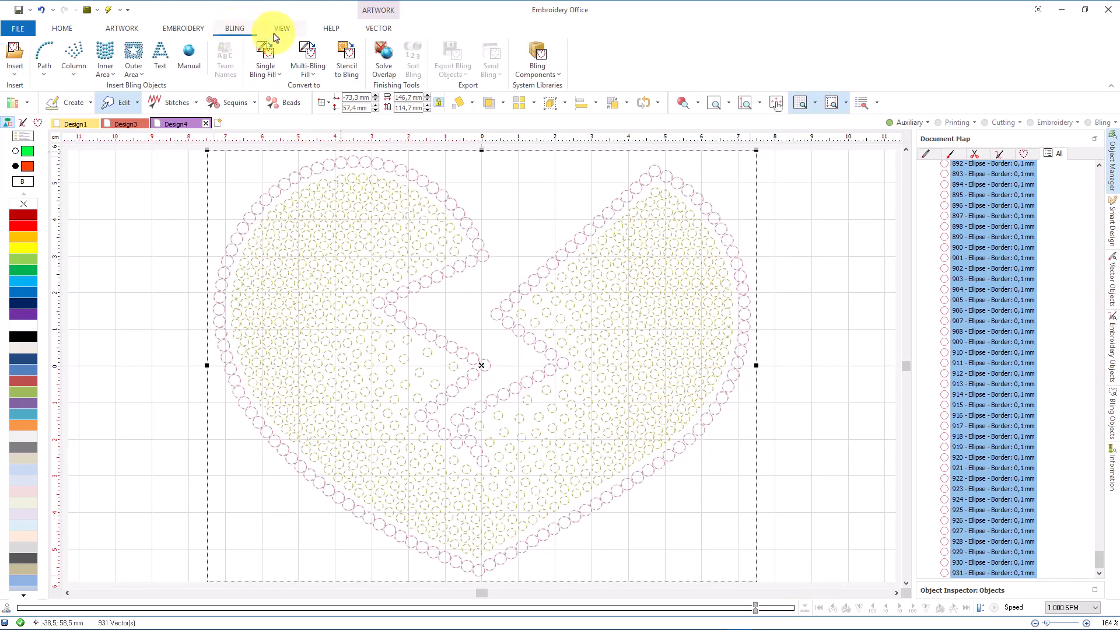
# Step: Convert stencil to Bling: yellow 2,4 mm circles as 6 ss Citrine, pink 3,2 mm as 10 ss Rose
pyautogui.click(347, 57)
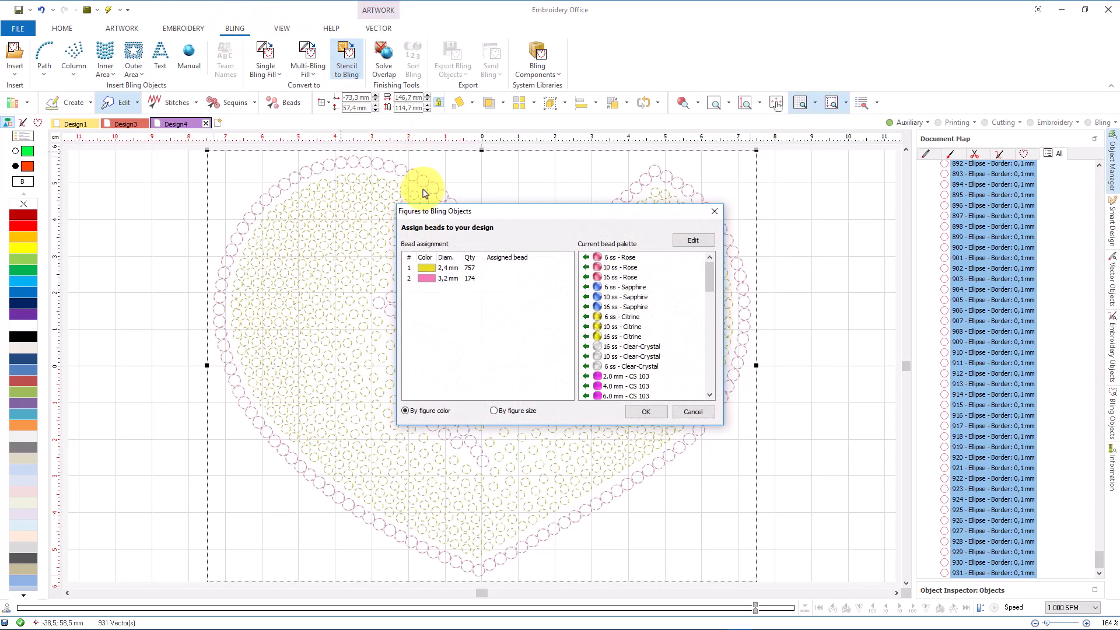
pyautogui.click(468, 267)
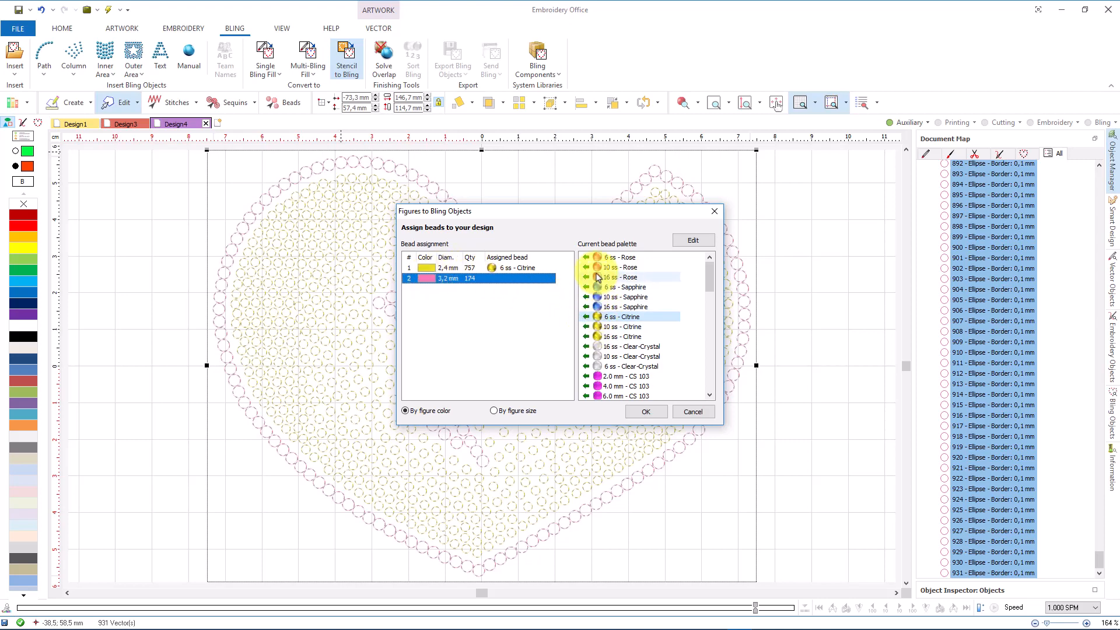
pyautogui.click(624, 268)
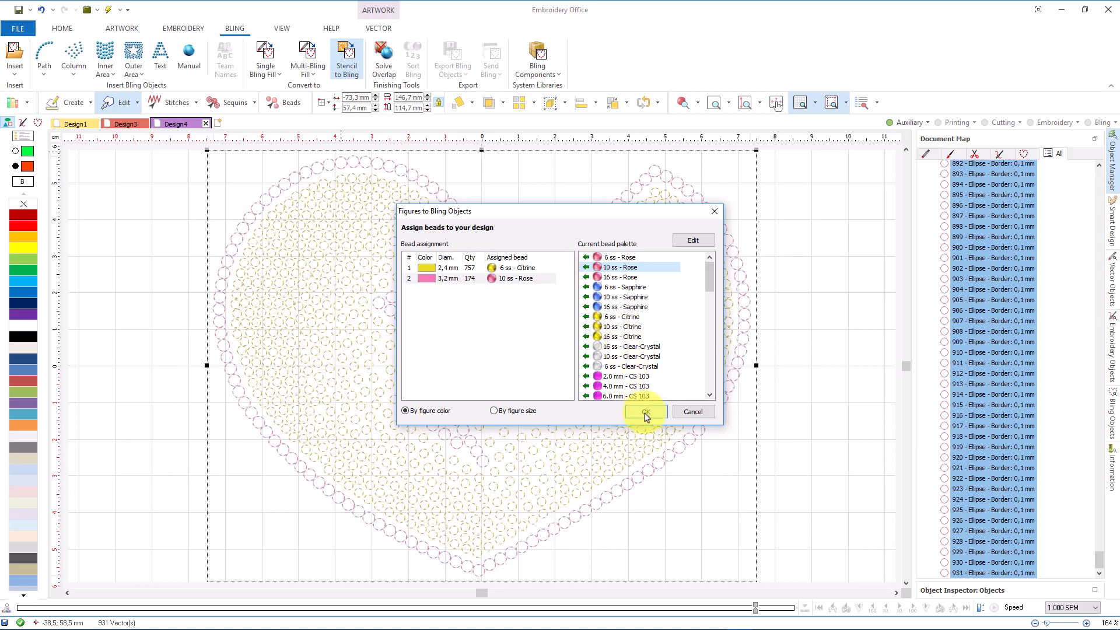
pyautogui.click(644, 412)
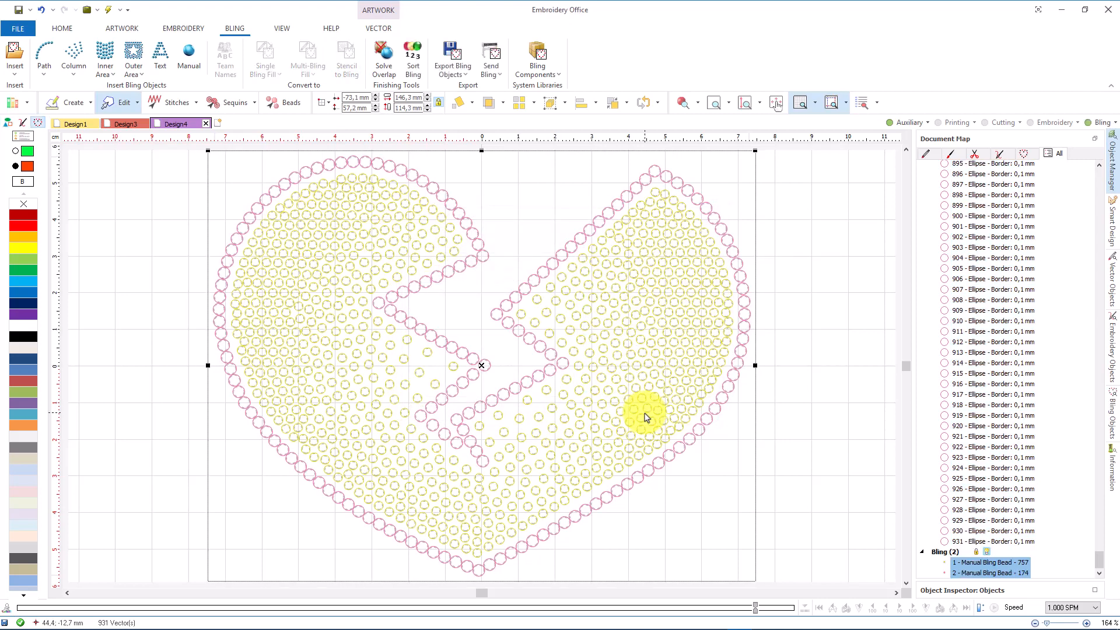
# Step: Select both Manual Bling Bead groups and move the rhinestone heart right of the stencil
pyautogui.click(62, 28)
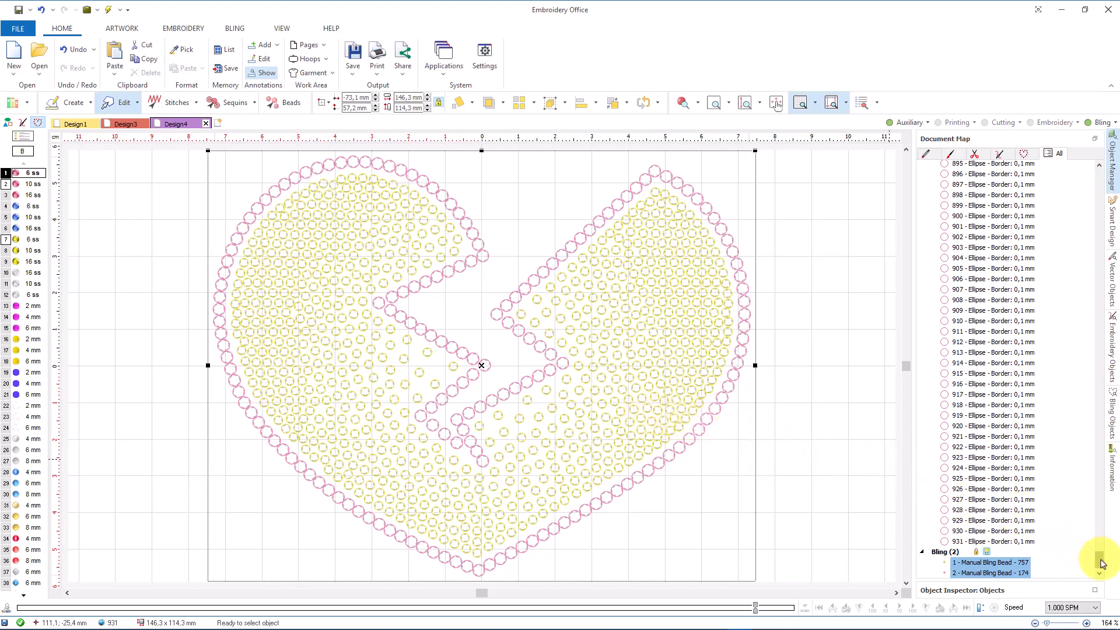
pyautogui.click(990, 563)
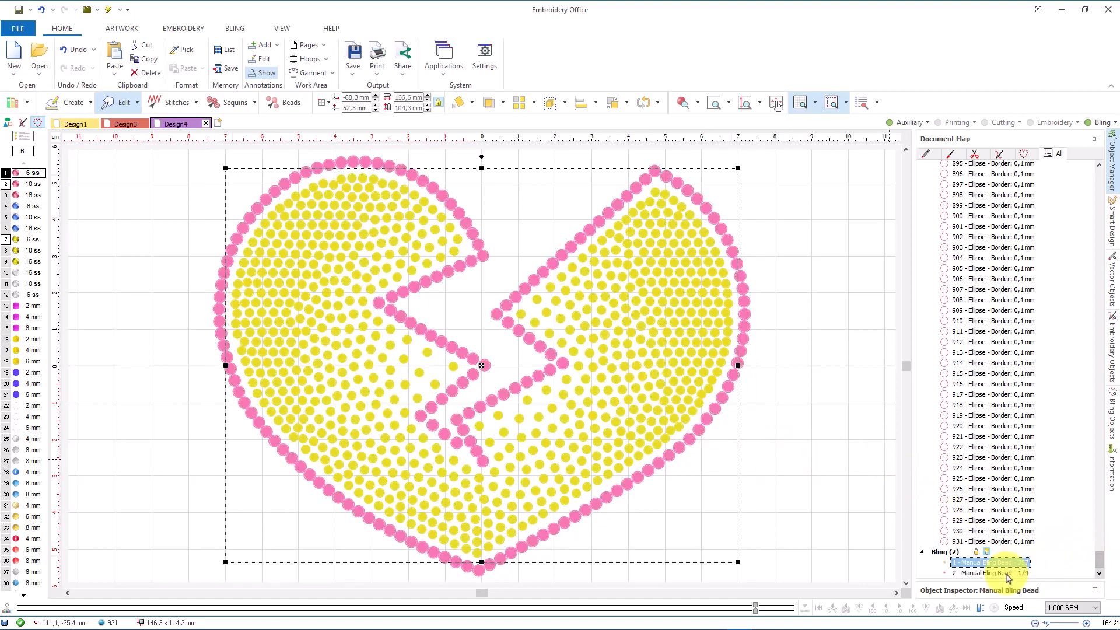
pyautogui.click(992, 572)
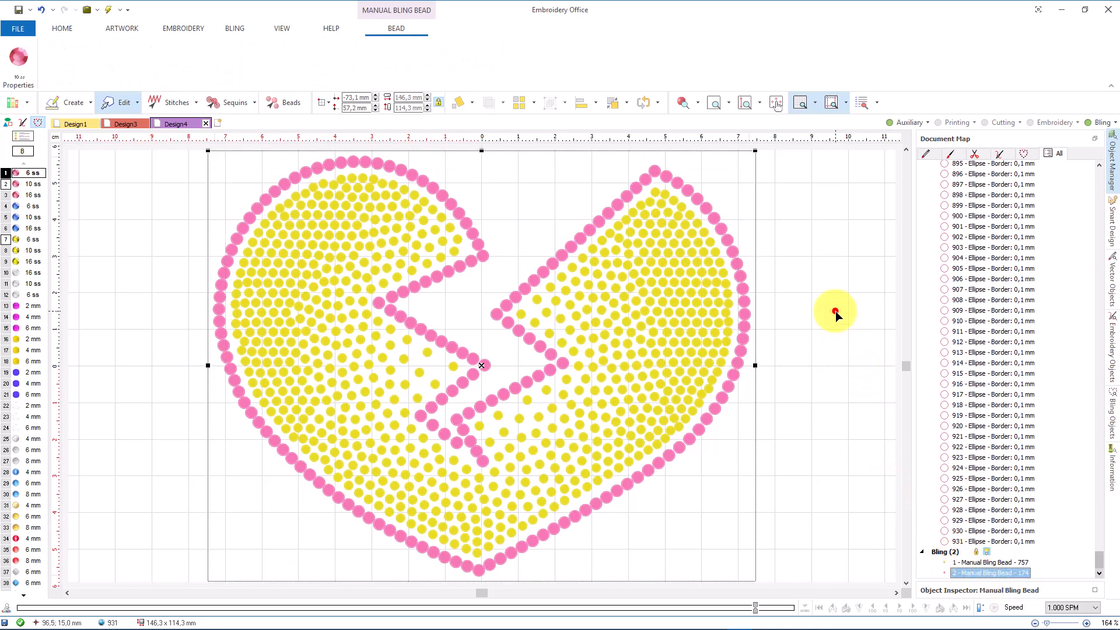
pyautogui.click(233, 28)
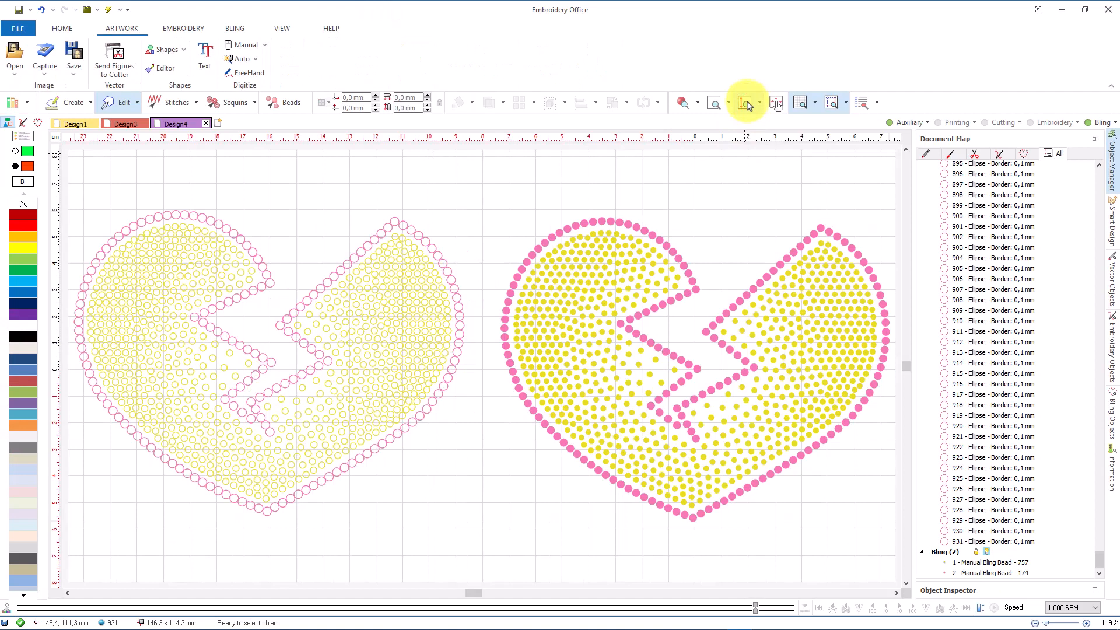
pyautogui.moveTo(748, 103)
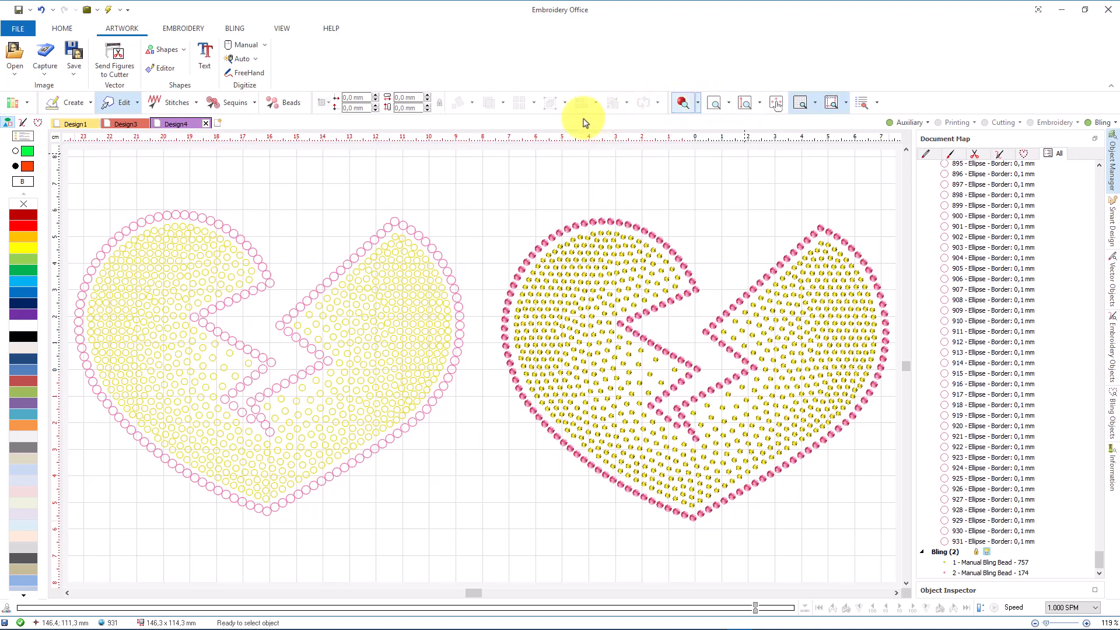
pyautogui.moveTo(23, 187)
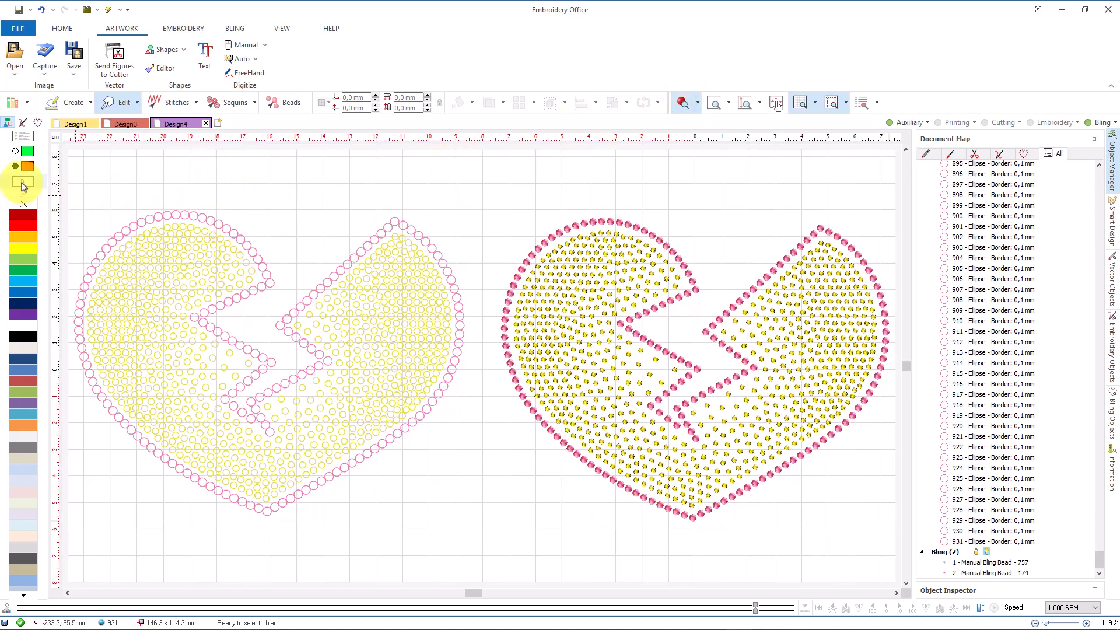
# Step: Make the design background black and zoom into the rhinestone heart
pyautogui.click(23, 184)
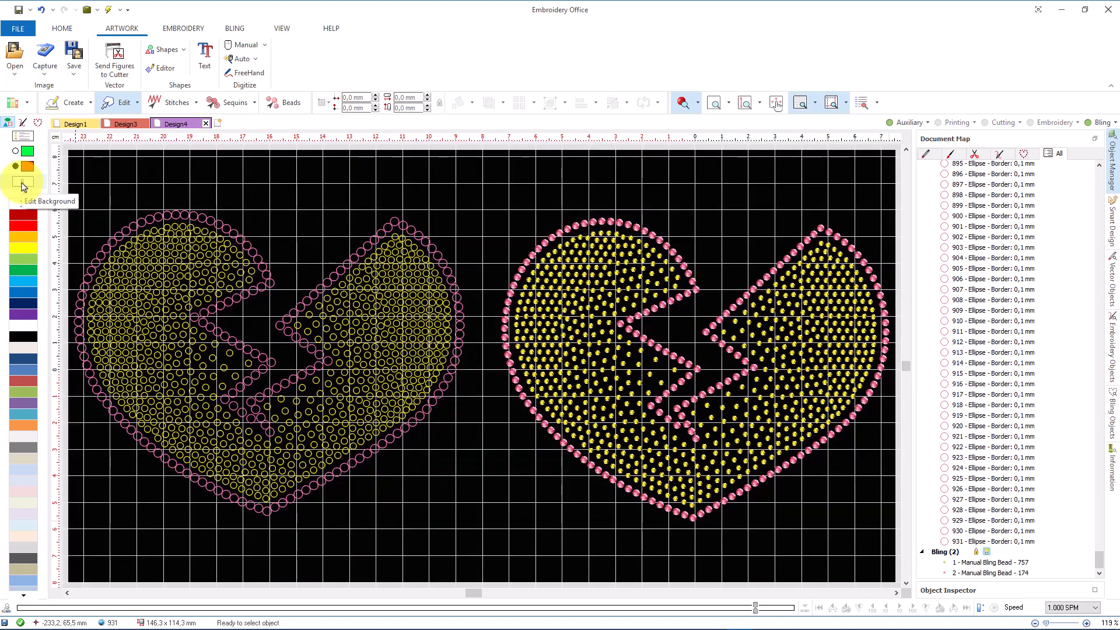
pyautogui.moveTo(468, 90)
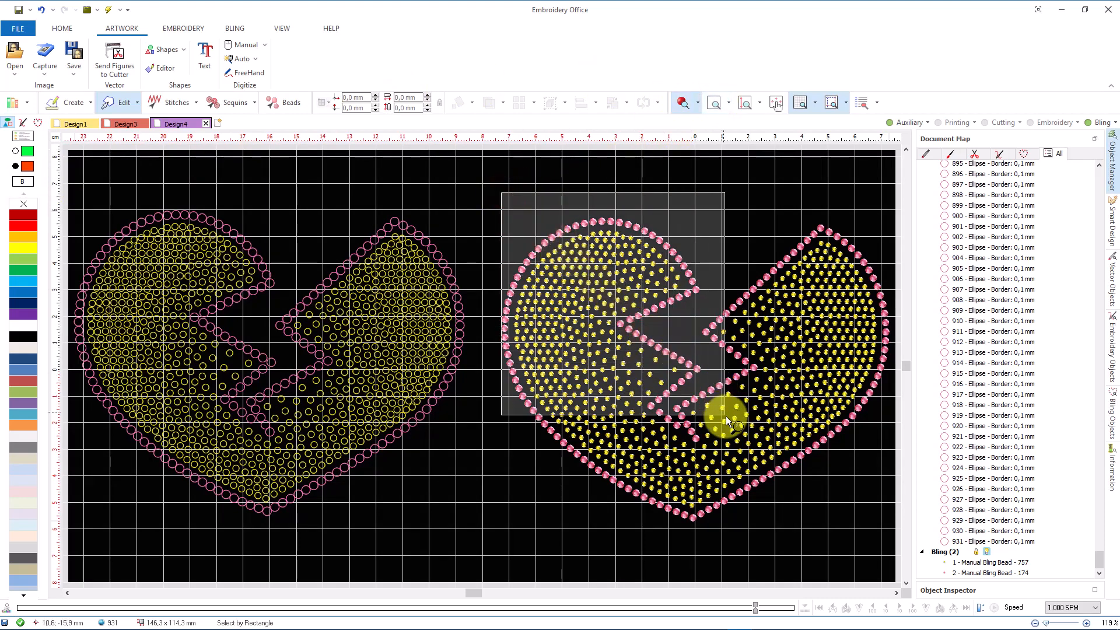
pyautogui.scroll(3)
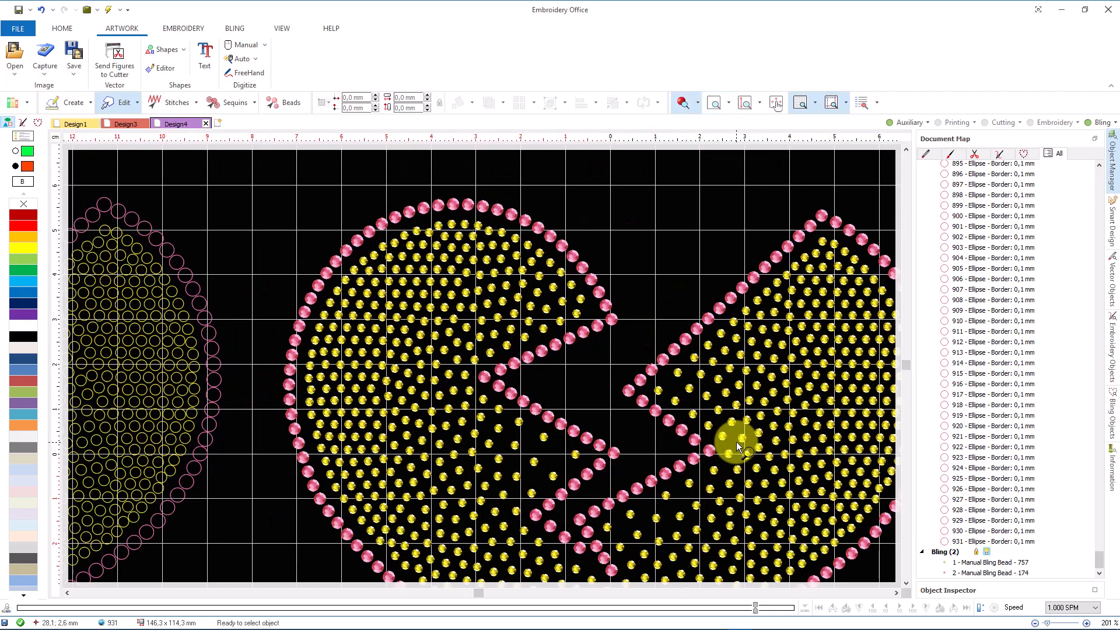
pyautogui.moveTo(743, 450)
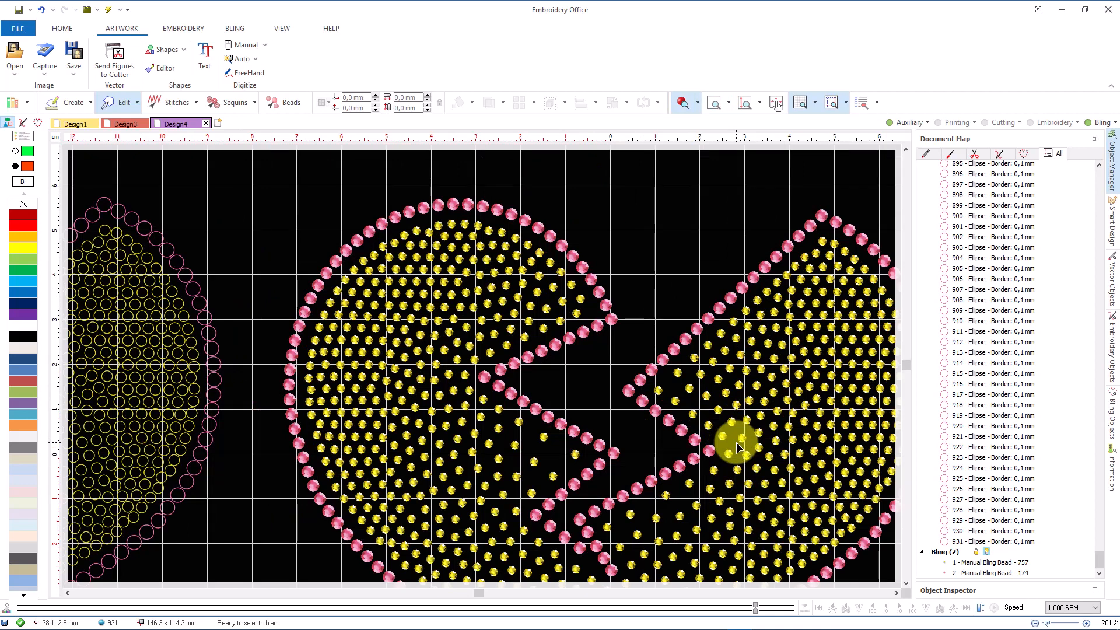
pyautogui.moveTo(597, 350)
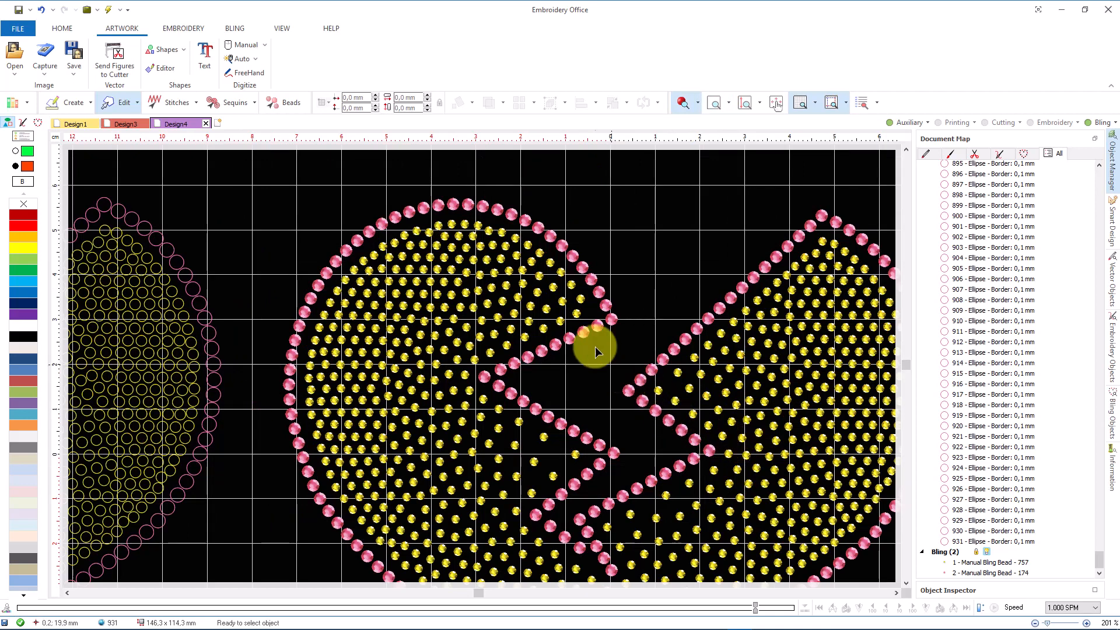
pyautogui.click(234, 28)
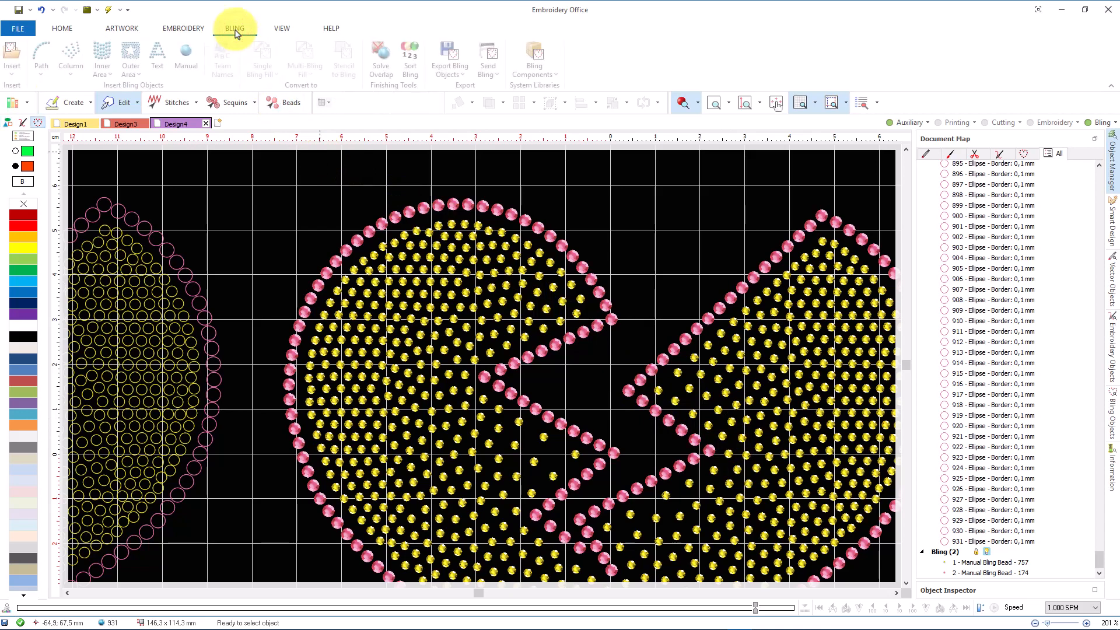
# Step: Export the Bling objects to machine, keeping DSR Stone (MACH) / DSR-400x400
pyautogui.click(234, 28)
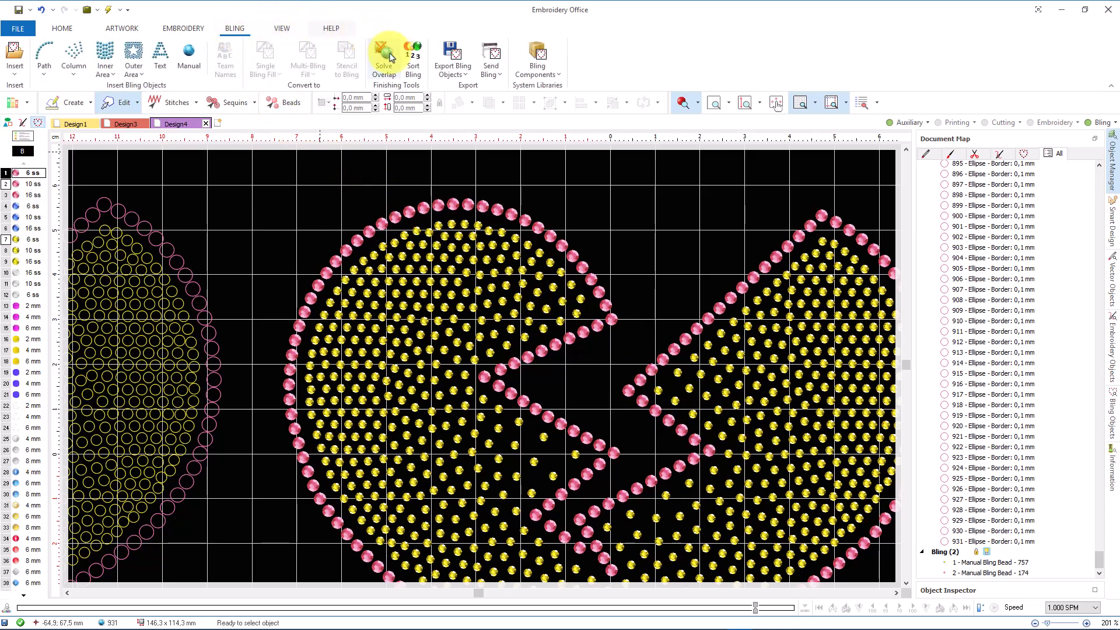
pyautogui.click(453, 61)
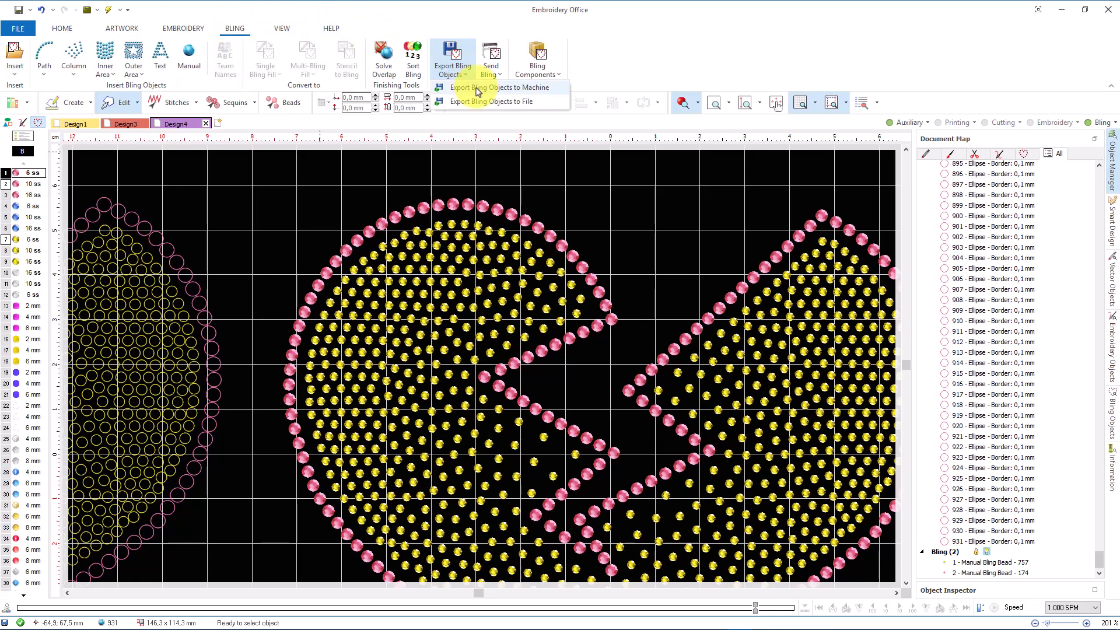
pyautogui.click(500, 88)
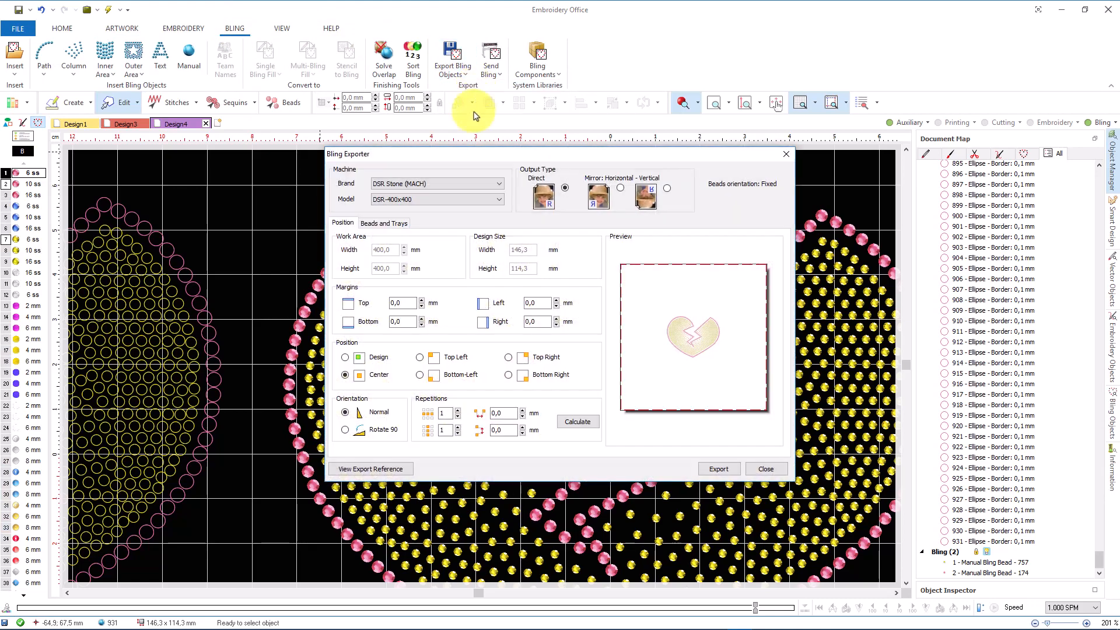
pyautogui.moveTo(348, 154); pyautogui.dragTo(332, 199)
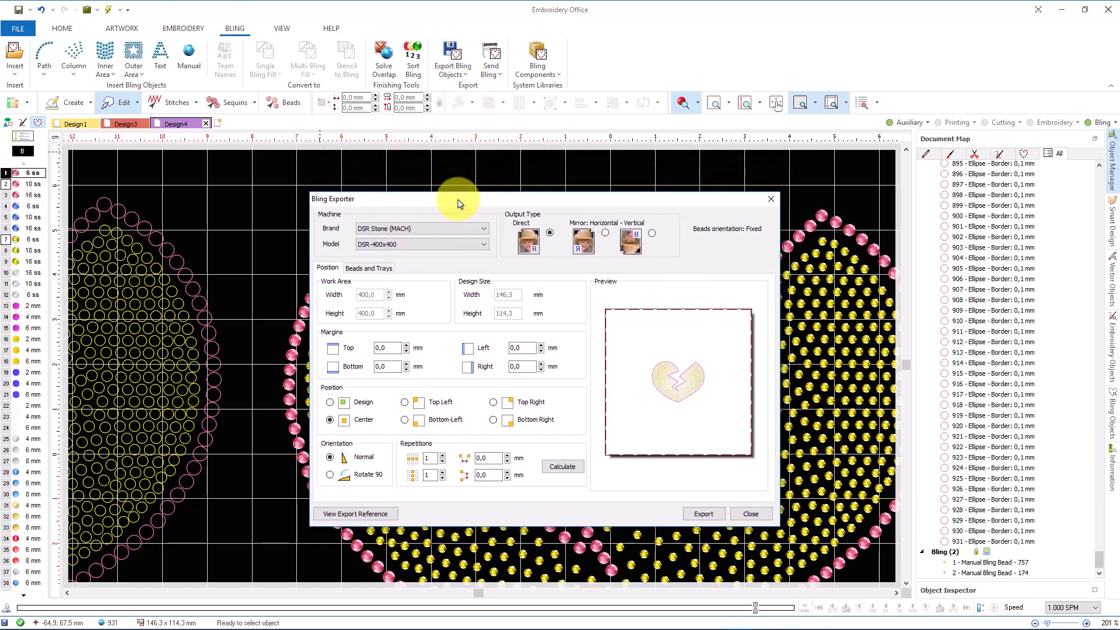
pyautogui.click(483, 229)
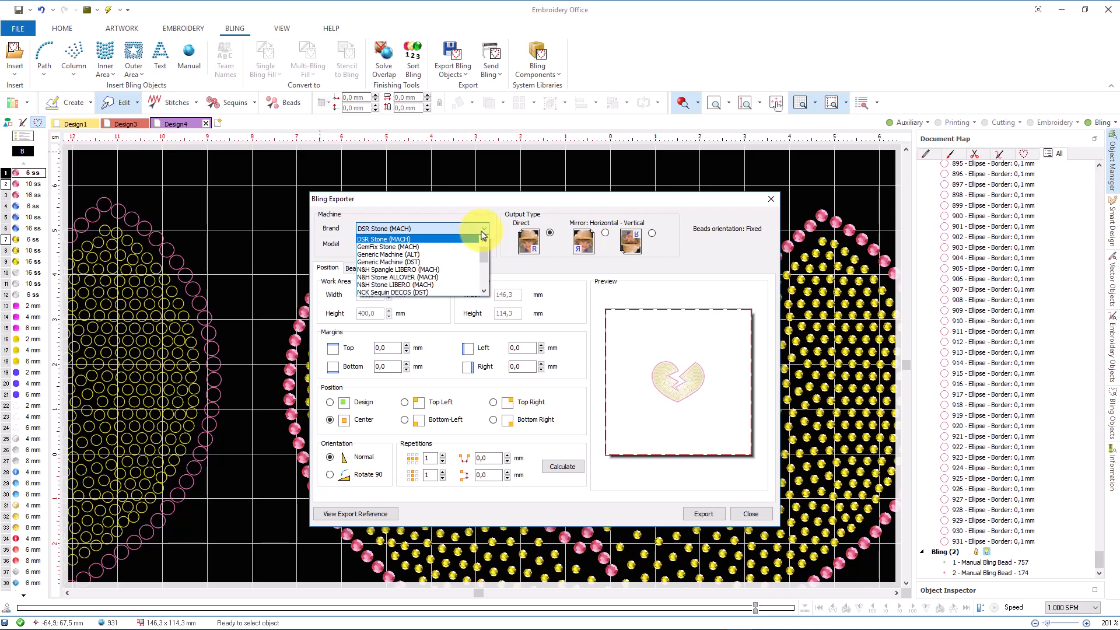
pyautogui.click(384, 238)
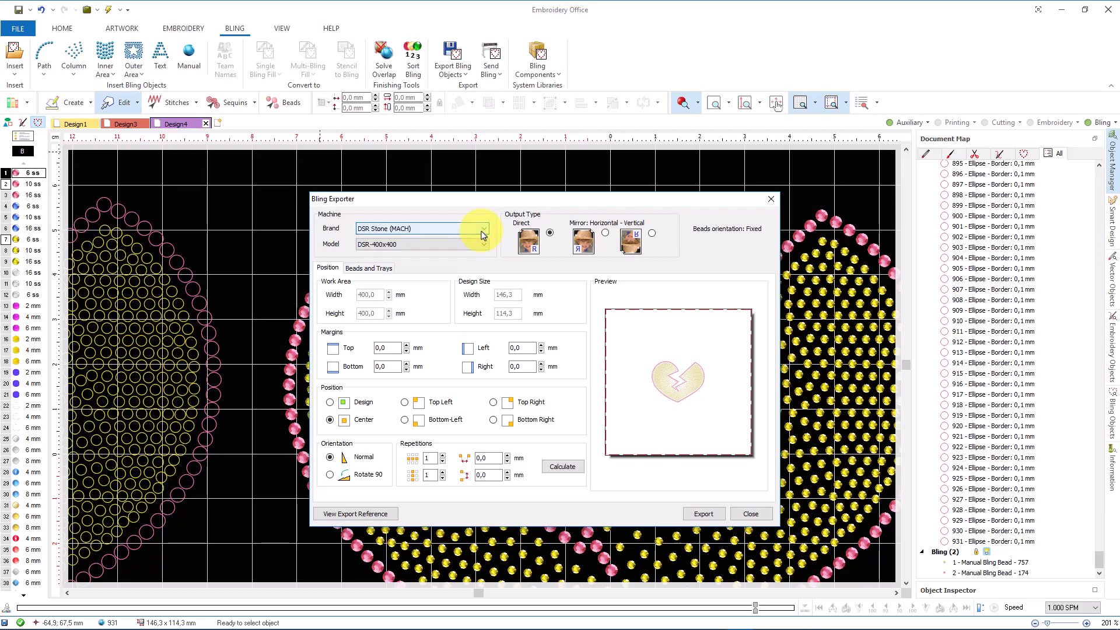
pyautogui.moveTo(670, 499)
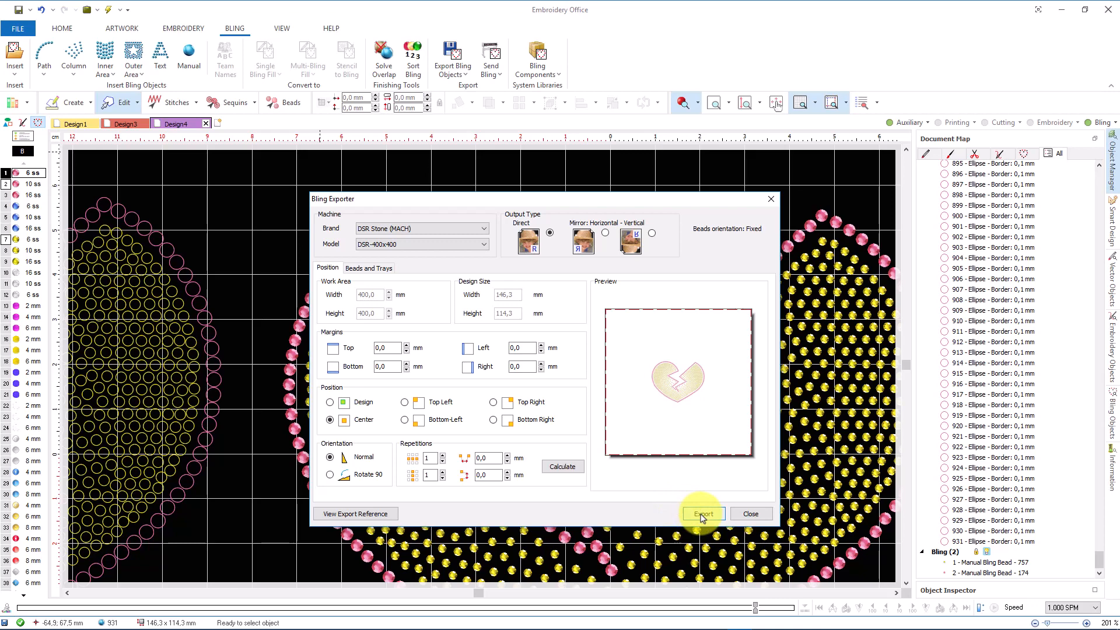
pyautogui.click(703, 514)
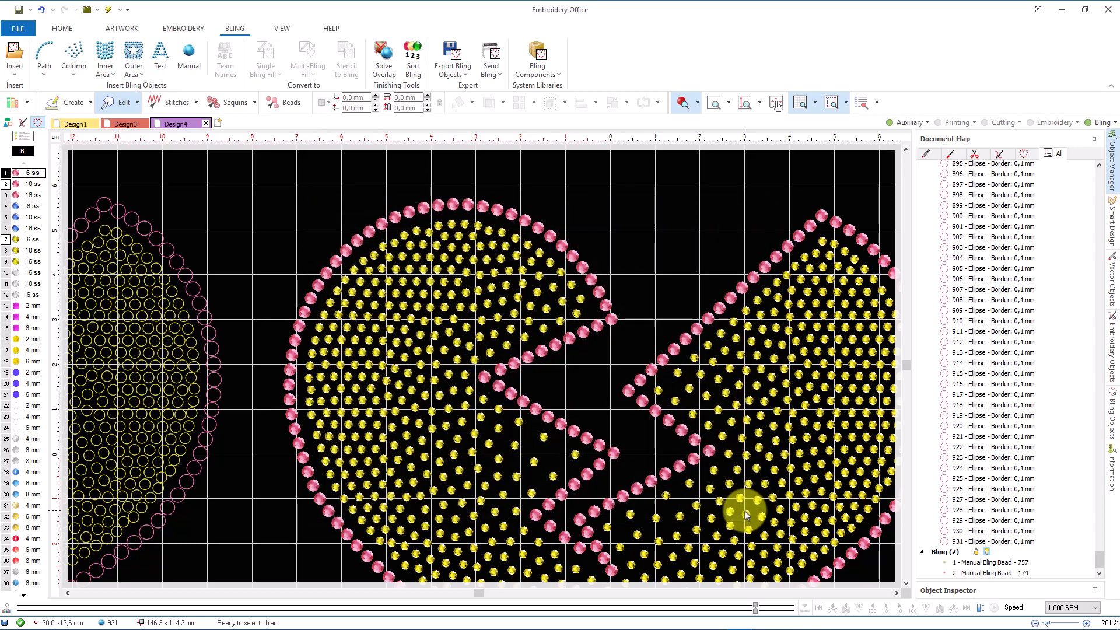
pyautogui.moveTo(238, 133)
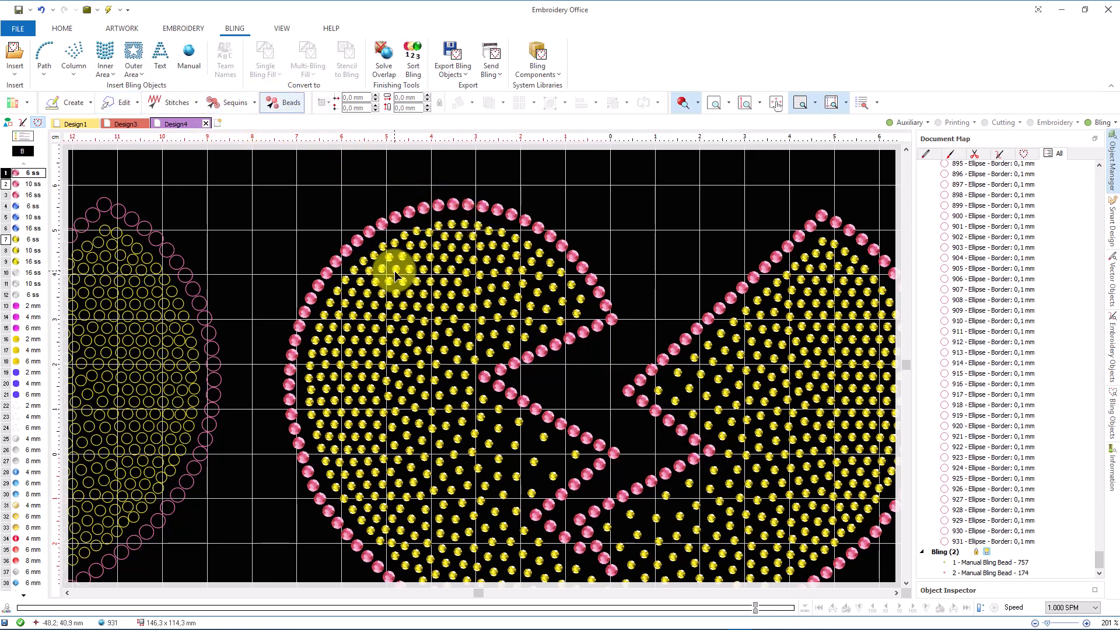
# Step: Place a pink bead and a blue bead by hand in the crack at the heart's top
pyautogui.click(400, 265)
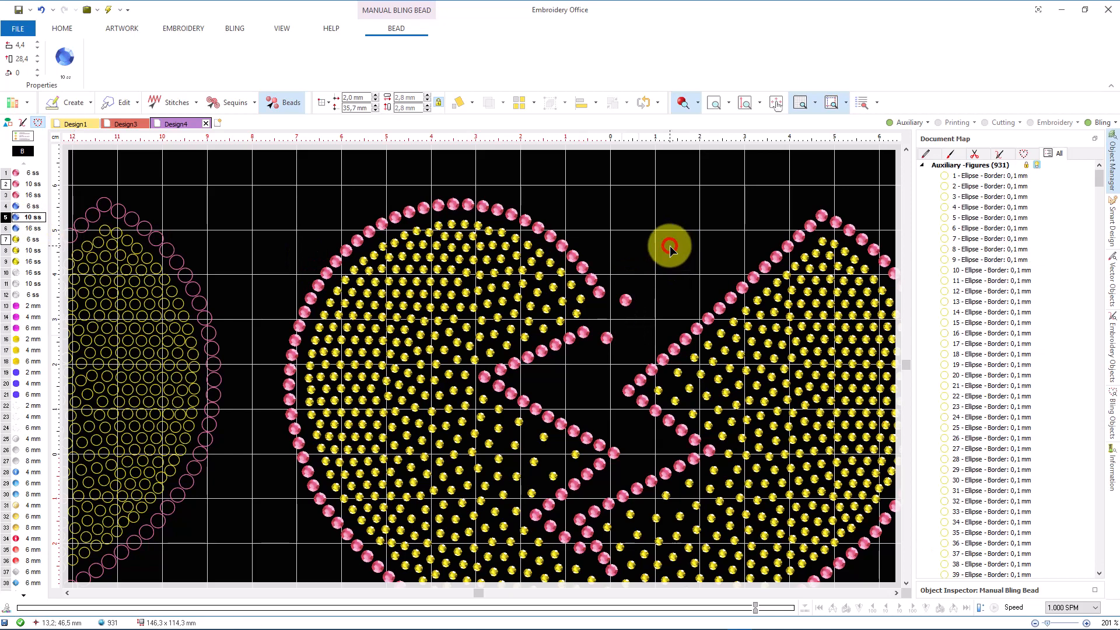
pyautogui.click(233, 28)
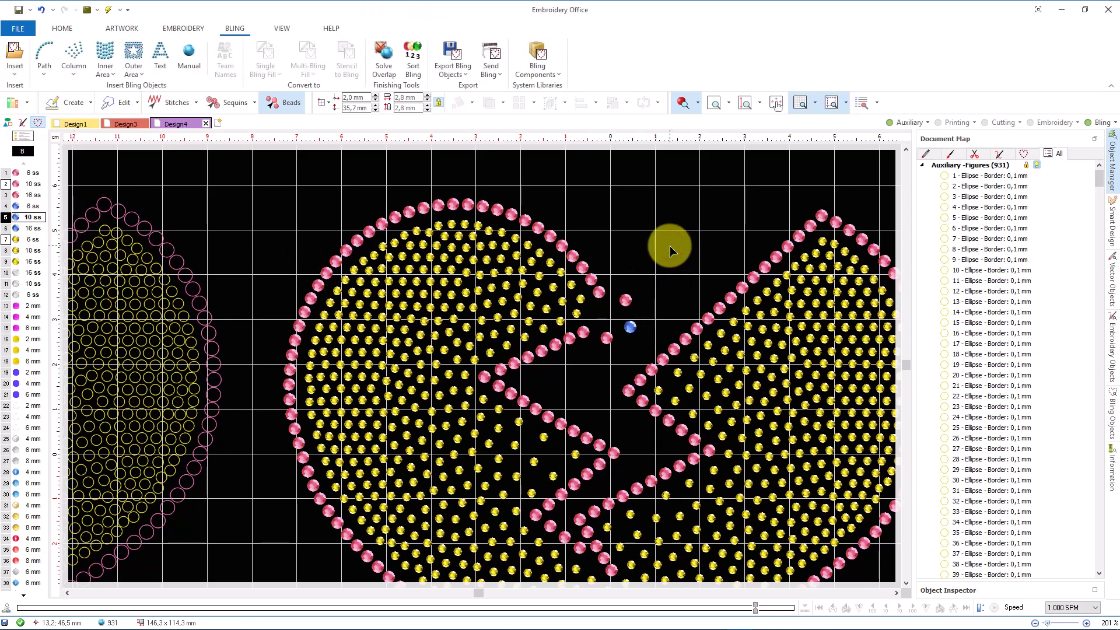